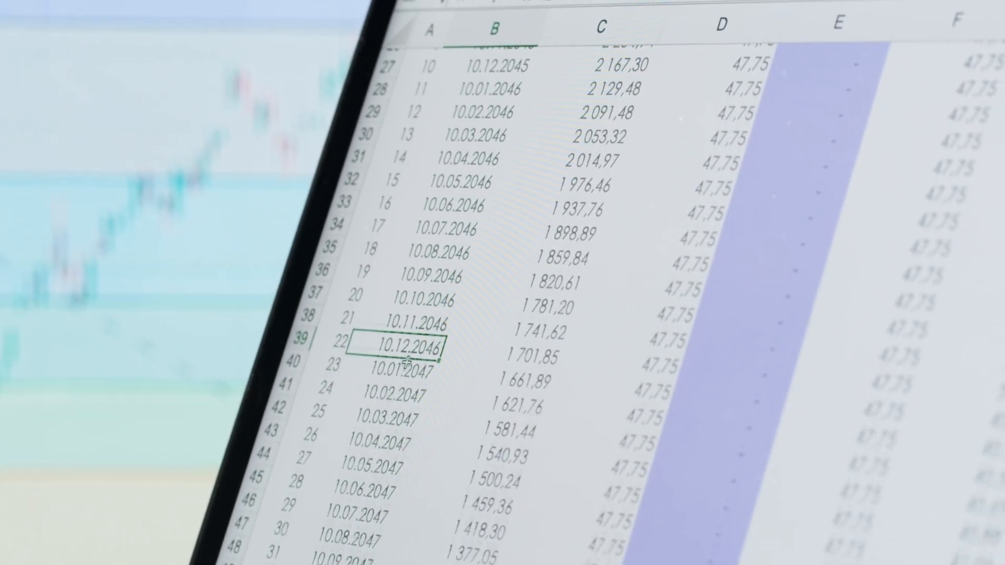
Step: Cmd-select several scattered cell blocks in the orders grid and convert them into selected rows
{"action": "scroll", "scroll_direction": "down", "scroll_amount": 3}
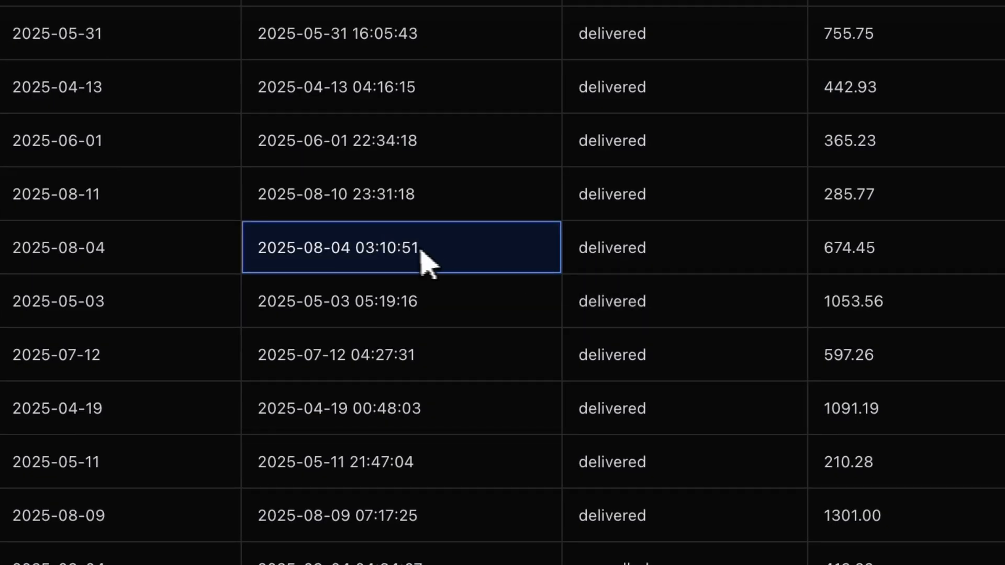
{"action": "right_click", "coordinate": [400, 248]}
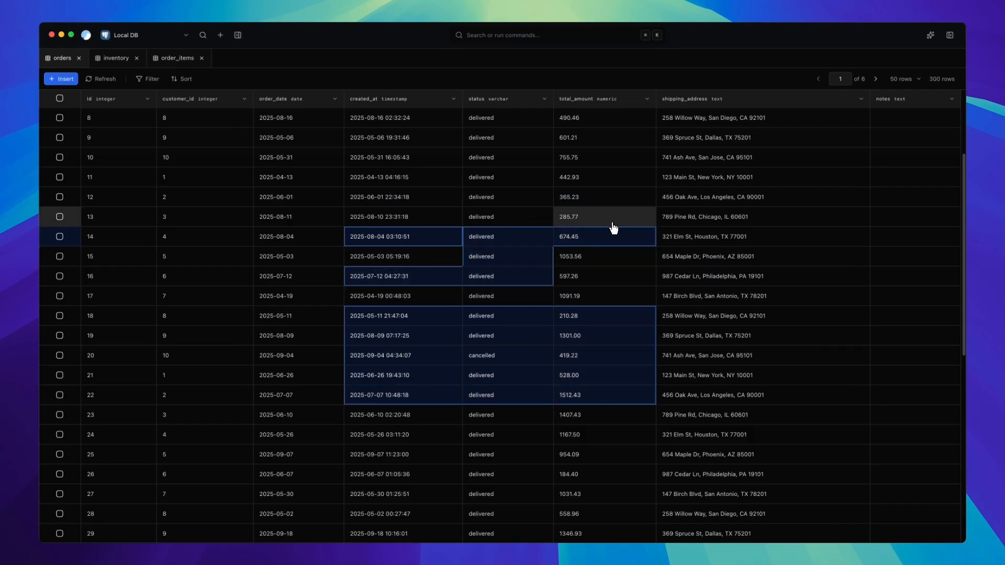
{"action": "left_click", "coordinate": [477, 217]}
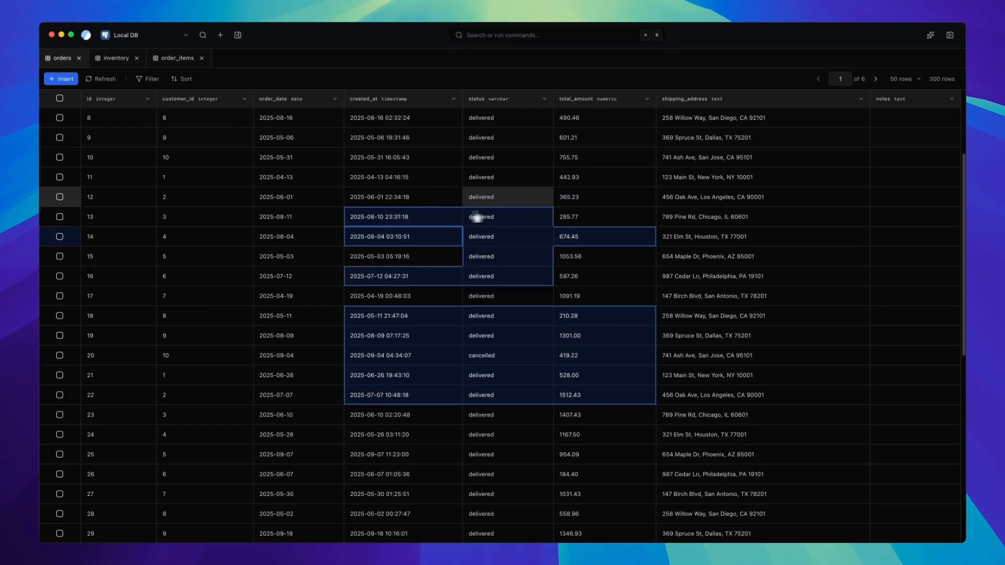
{"action": "mouse_move", "coordinate": [609, 188]}
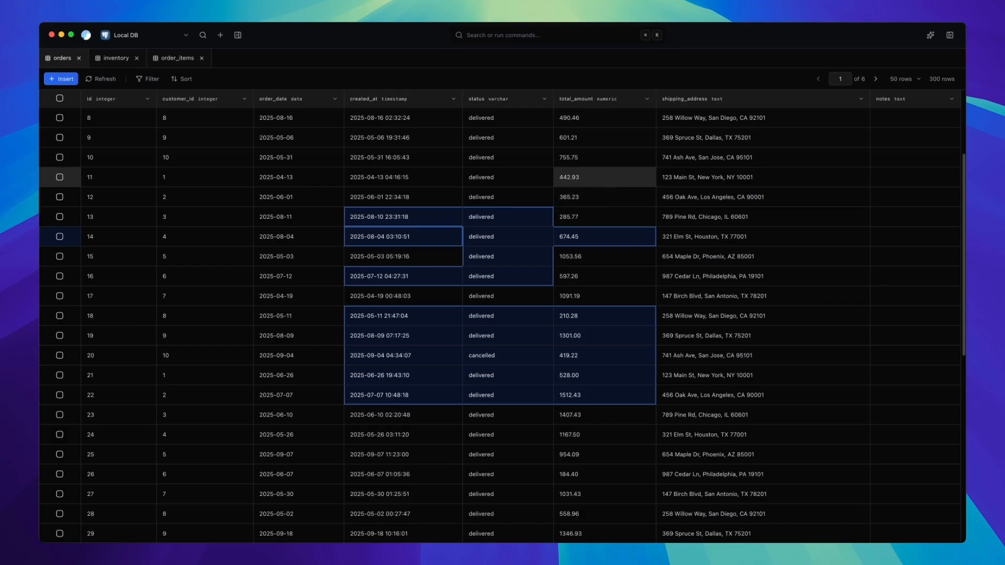
{"action": "left_click", "coordinate": [402, 177]}
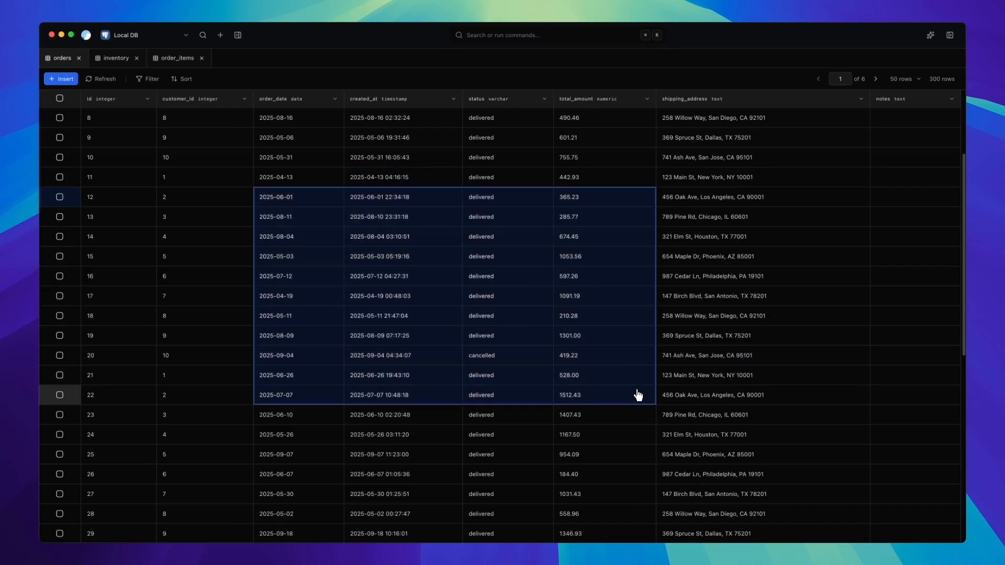
{"action": "right_click", "coordinate": [637, 395]}
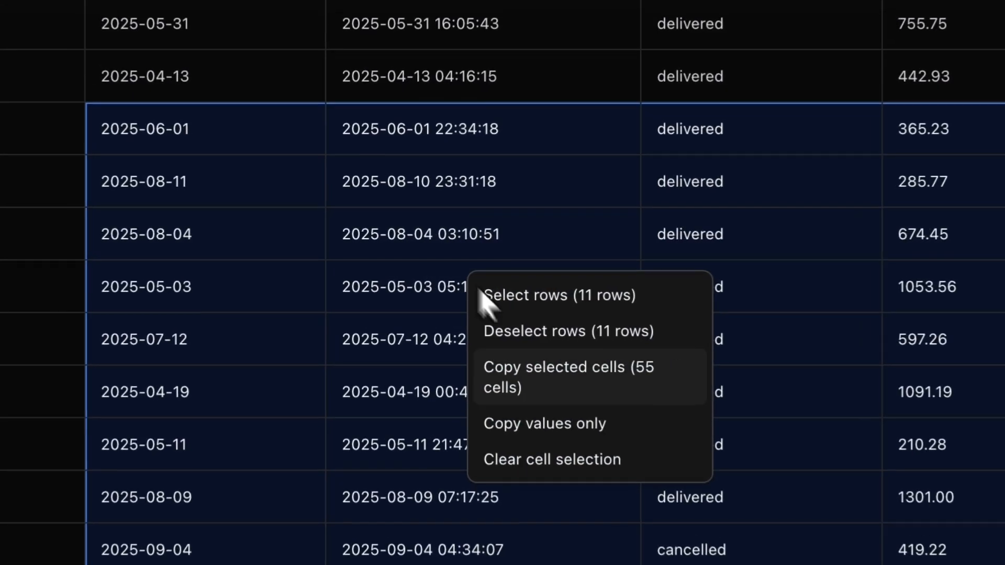
{"action": "left_click", "coordinate": [559, 295]}
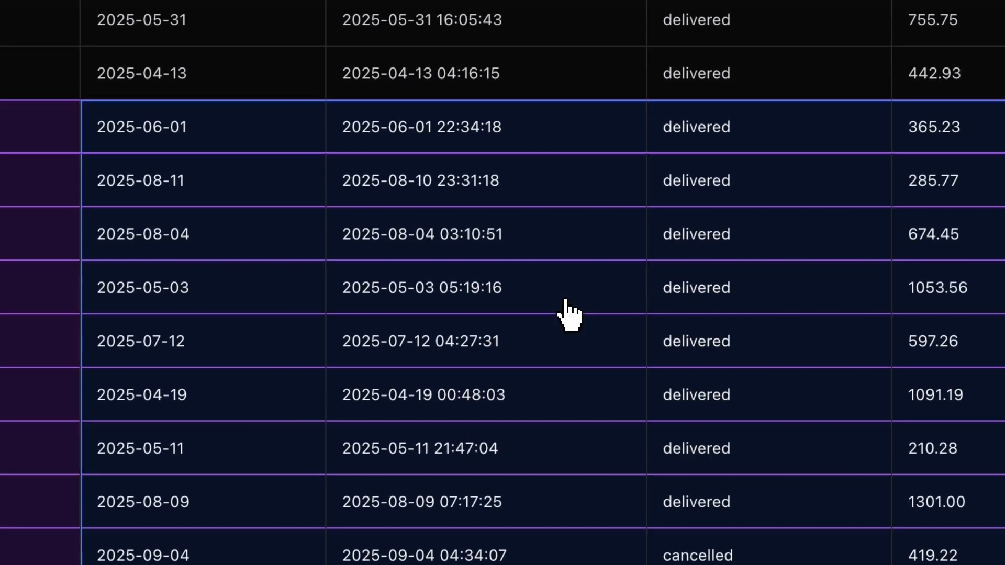
Step: Pick a new set of four scattered cells and select their rows
{"action": "right_click", "coordinate": [569, 315]}
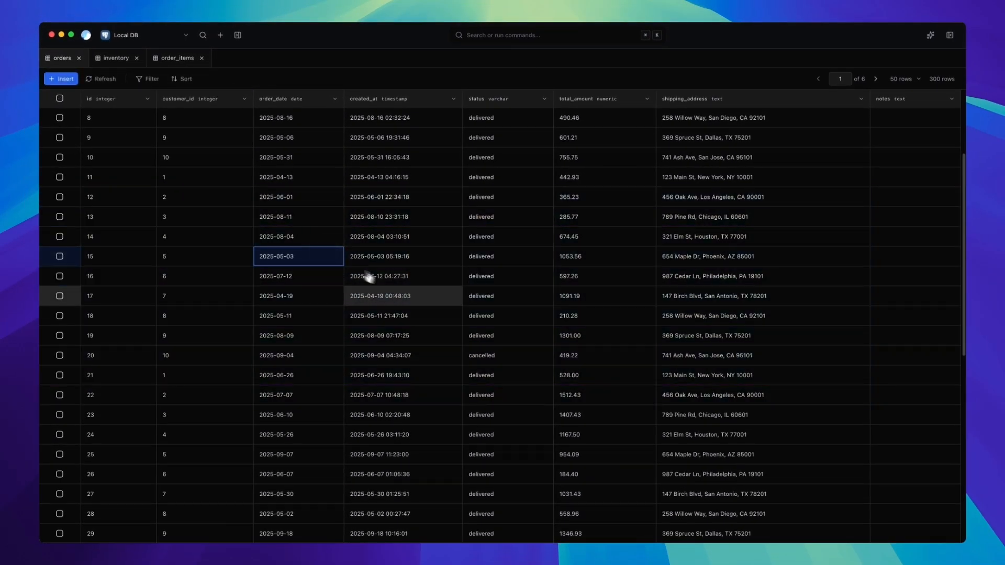
{"action": "left_click", "coordinate": [506, 335]}
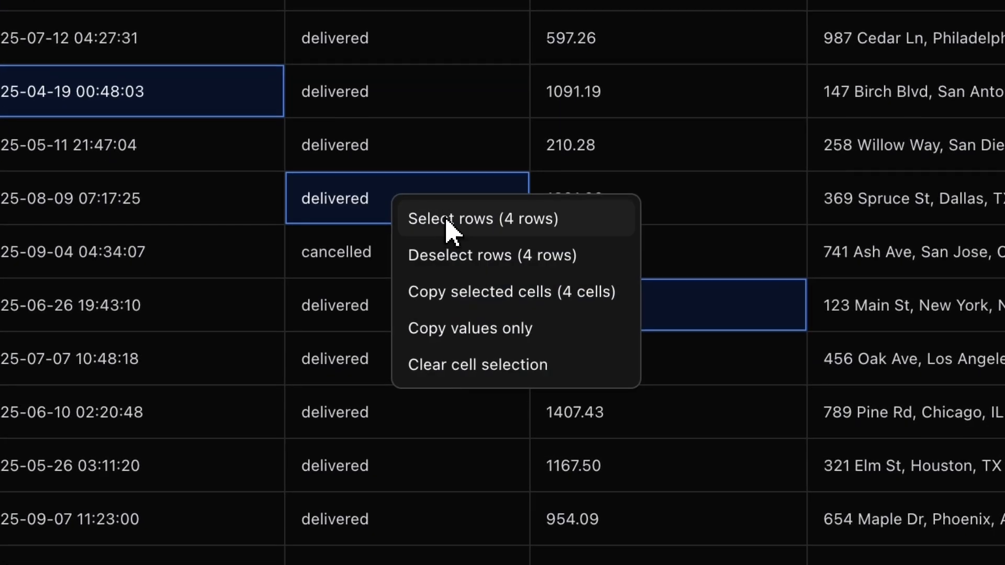
{"action": "left_click", "coordinate": [482, 219]}
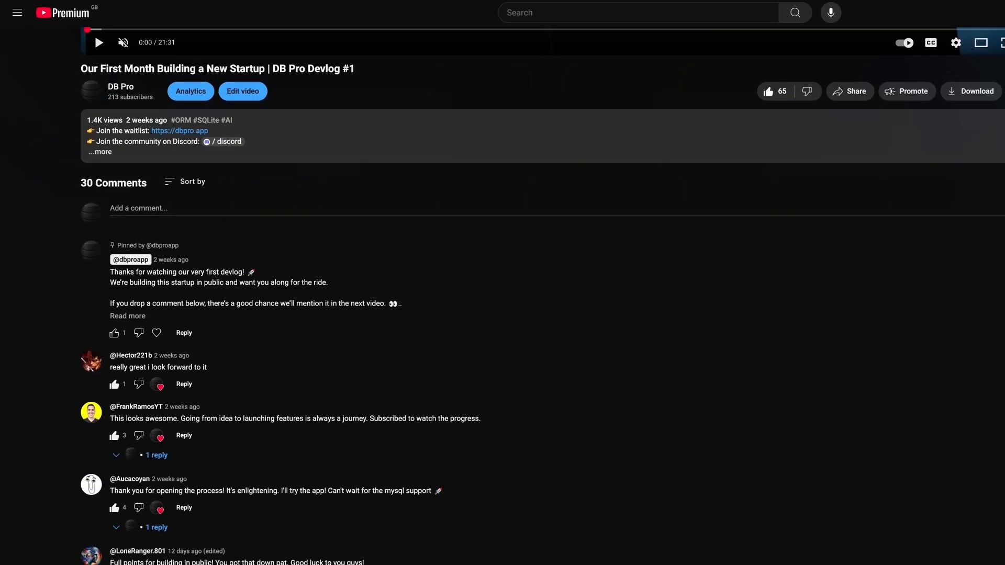
Step: Scroll down through the comments on the DB Pro Devlog #1 video page
{"action": "scroll", "scroll_direction": "down", "scroll_amount": 3}
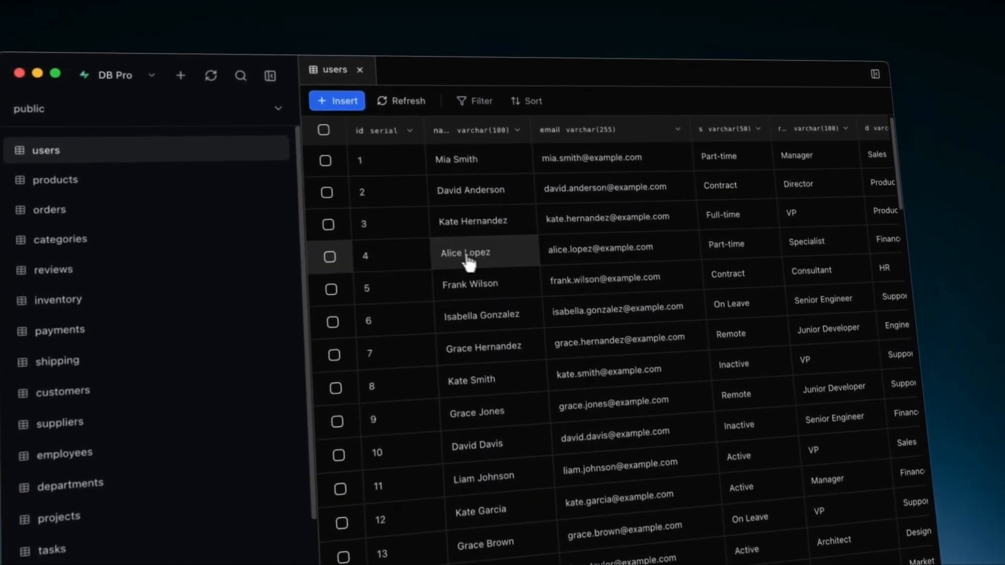
Step: Open user 4's full record, compare orders 20 and 23, then select customer 5's email
{"action": "left_click", "coordinate": [331, 257]}
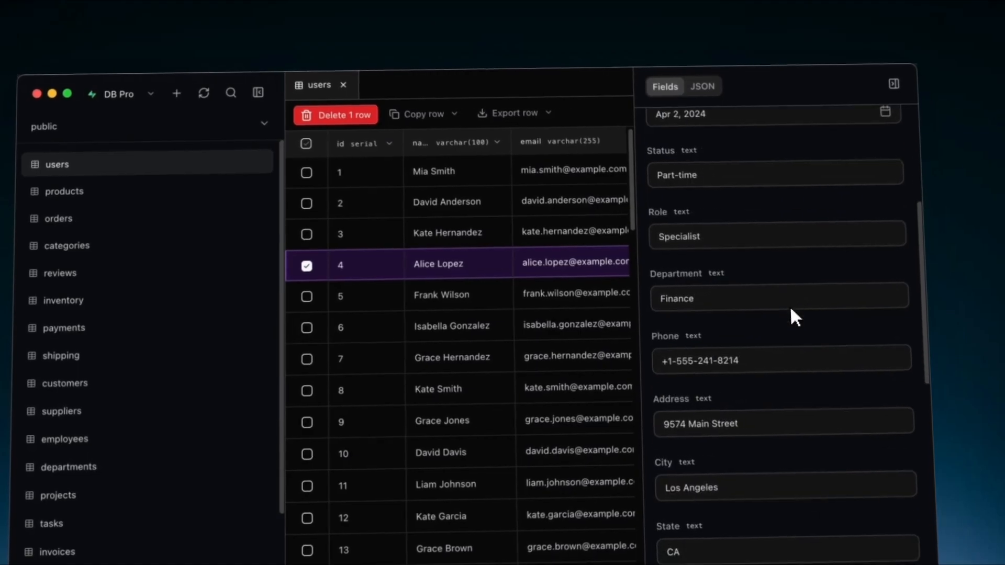
{"action": "scroll", "scroll_direction": "down", "scroll_amount": 3}
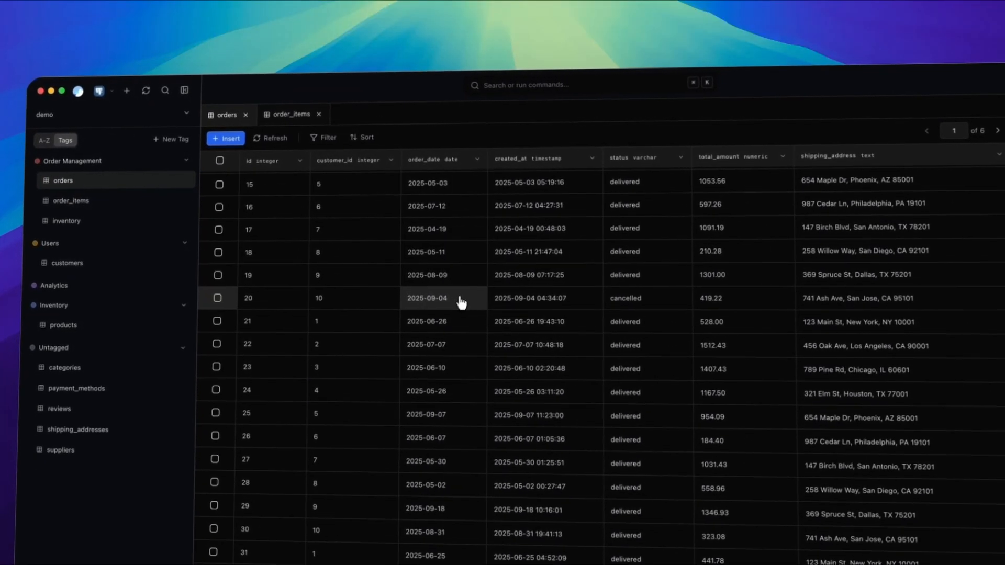
{"action": "left_click", "coordinate": [217, 298]}
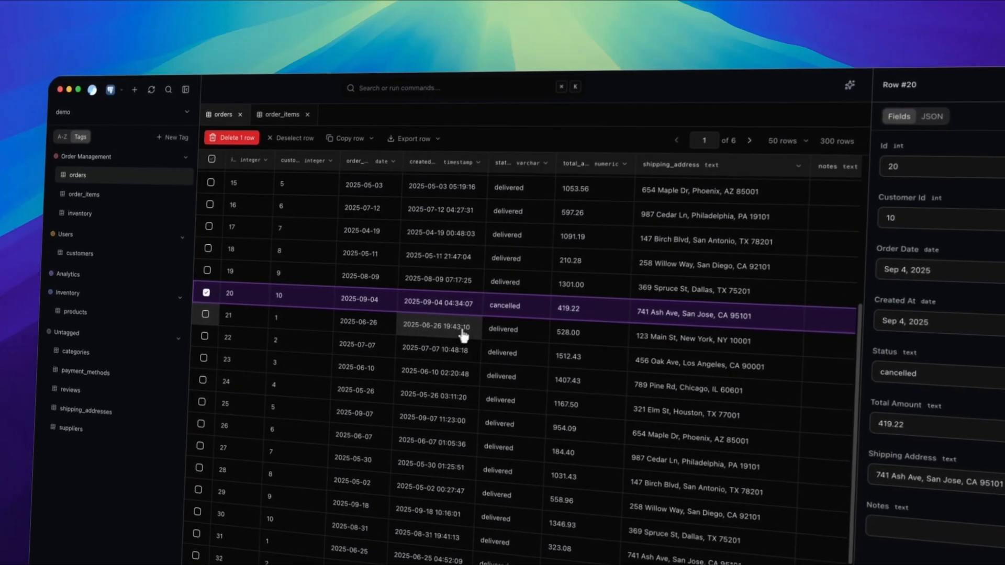
{"action": "left_click", "coordinate": [203, 356]}
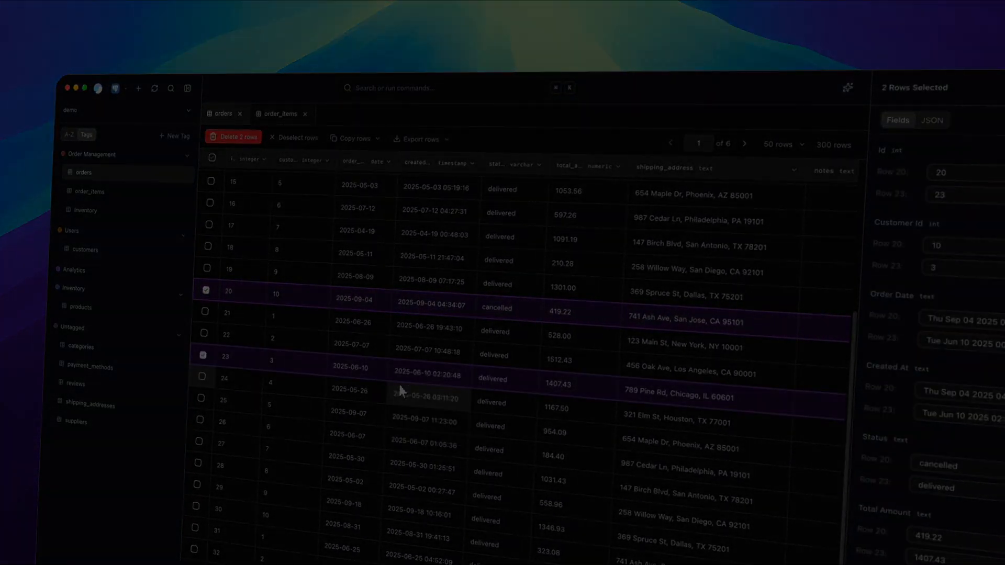
{"action": "left_click", "coordinate": [84, 249]}
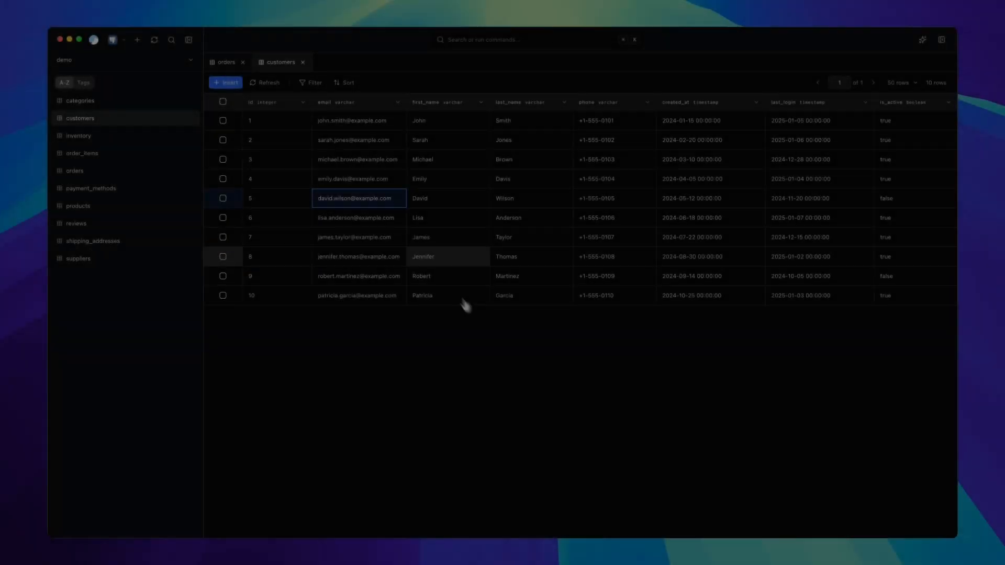
{"action": "double_click", "coordinate": [358, 198]}
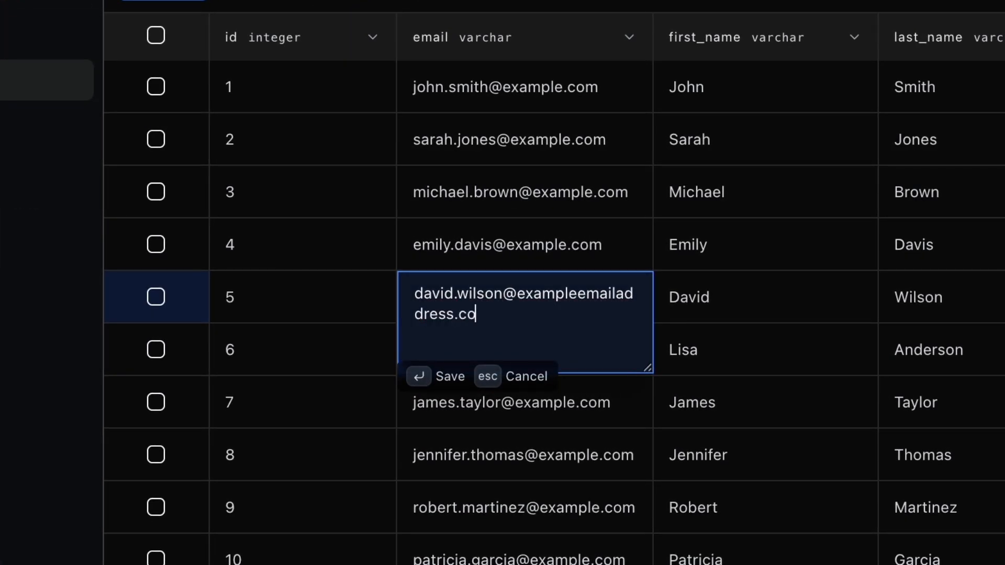
{"action": "type", "text": "m"}
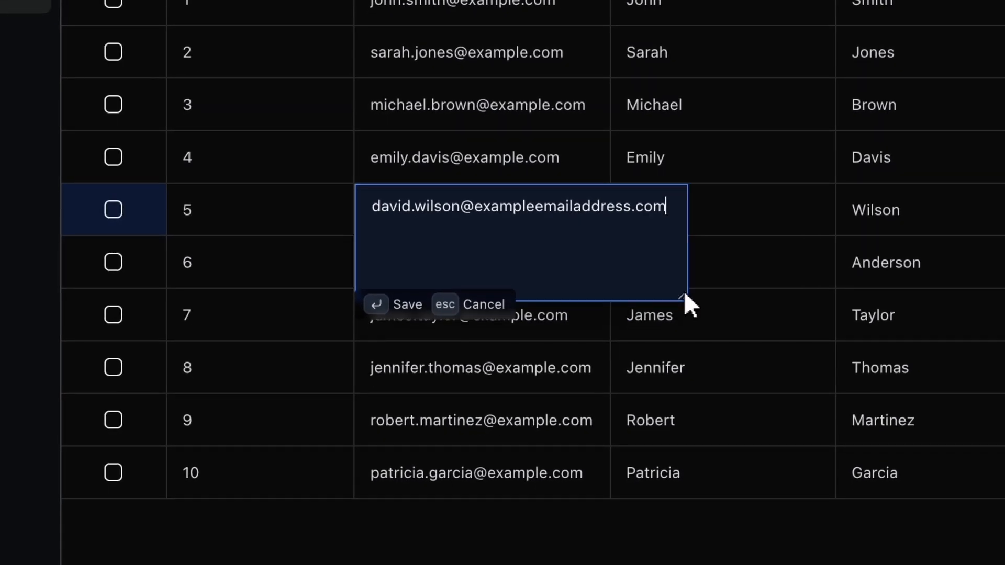
{"action": "left_click", "coordinate": [408, 304]}
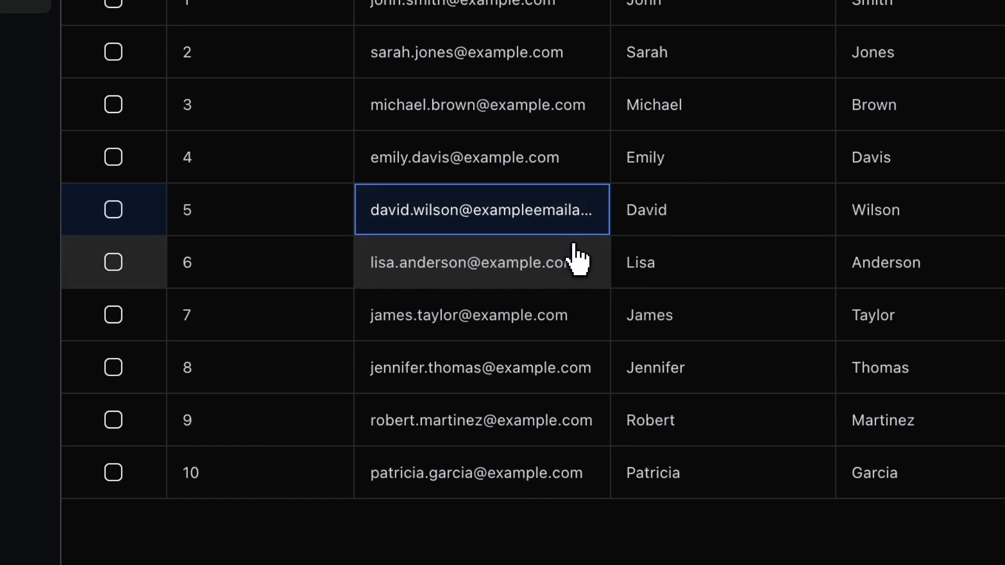
{"action": "mouse_move", "coordinate": [574, 298]}
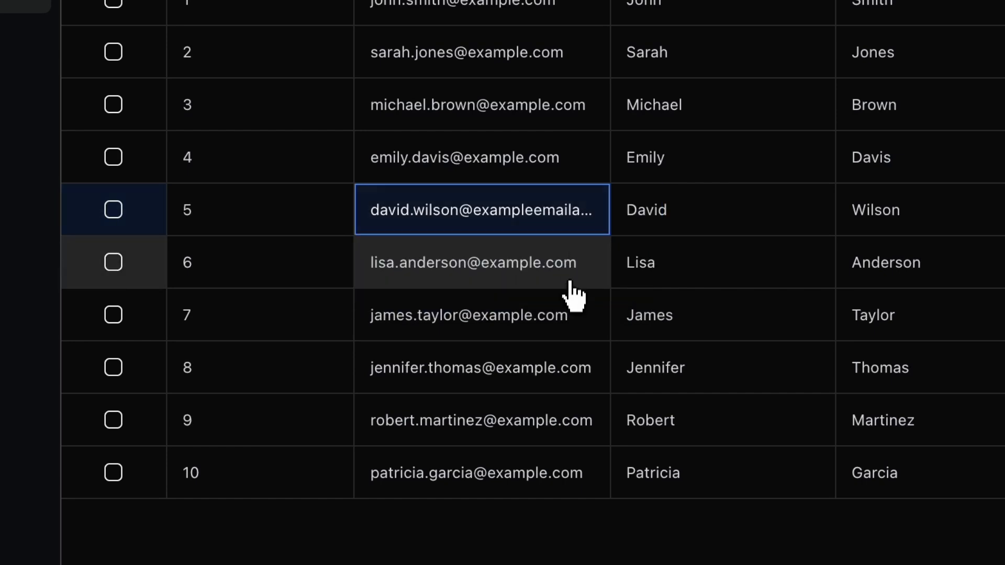
{"action": "left_click", "coordinate": [480, 157]}
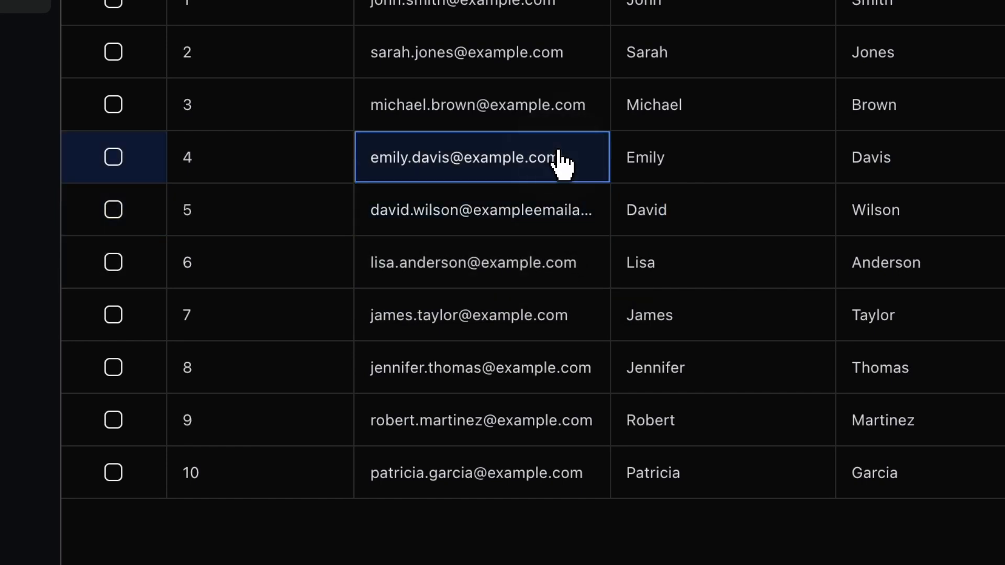
{"action": "double_click", "coordinate": [480, 209]}
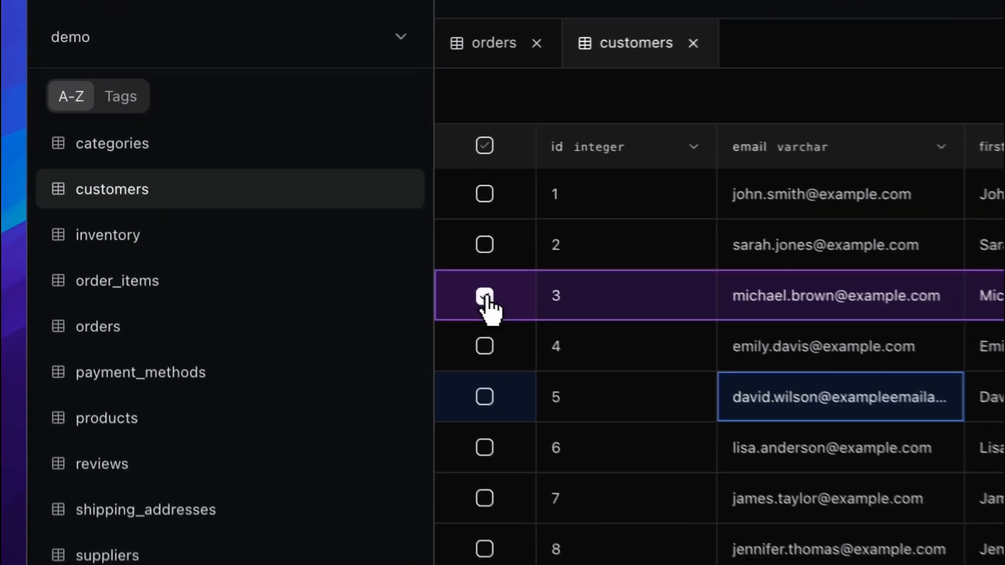
Step: Tick customers 3, 5, 7, 8 and 9 and view their records in JSON
{"action": "left_click", "coordinate": [483, 295]}
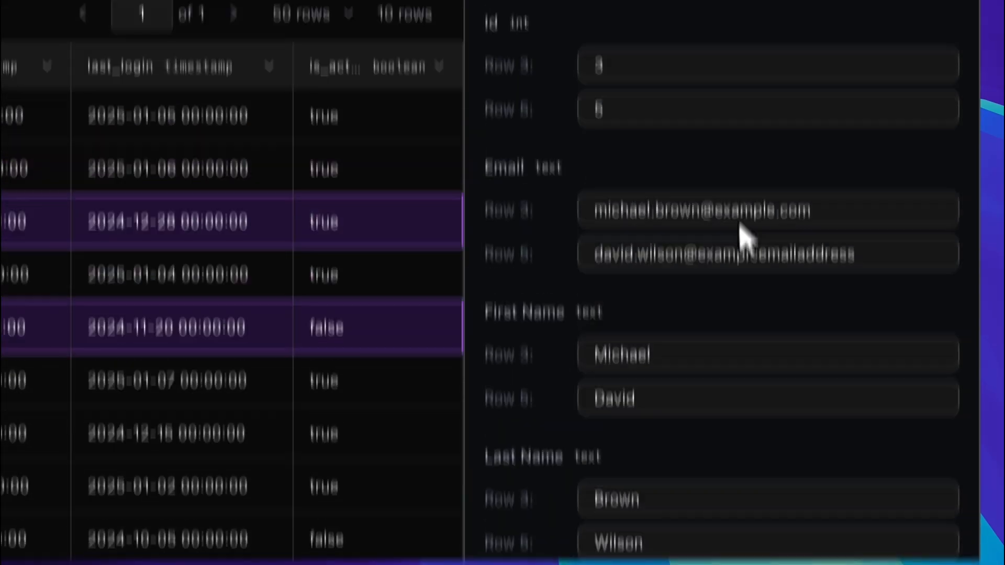
{"action": "left_click", "coordinate": [580, 124]}
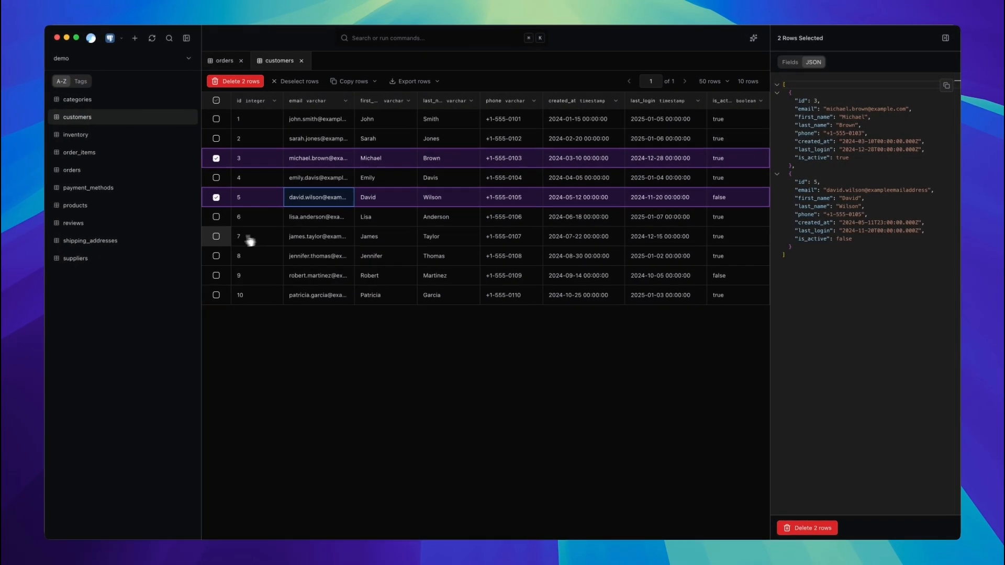
{"action": "left_click", "coordinate": [216, 236]}
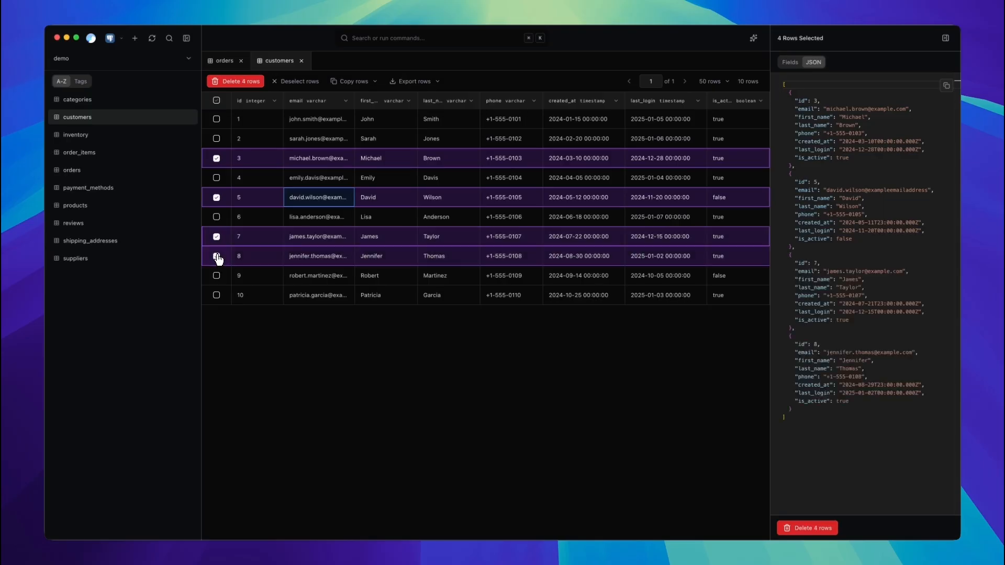
{"action": "left_click", "coordinate": [217, 276]}
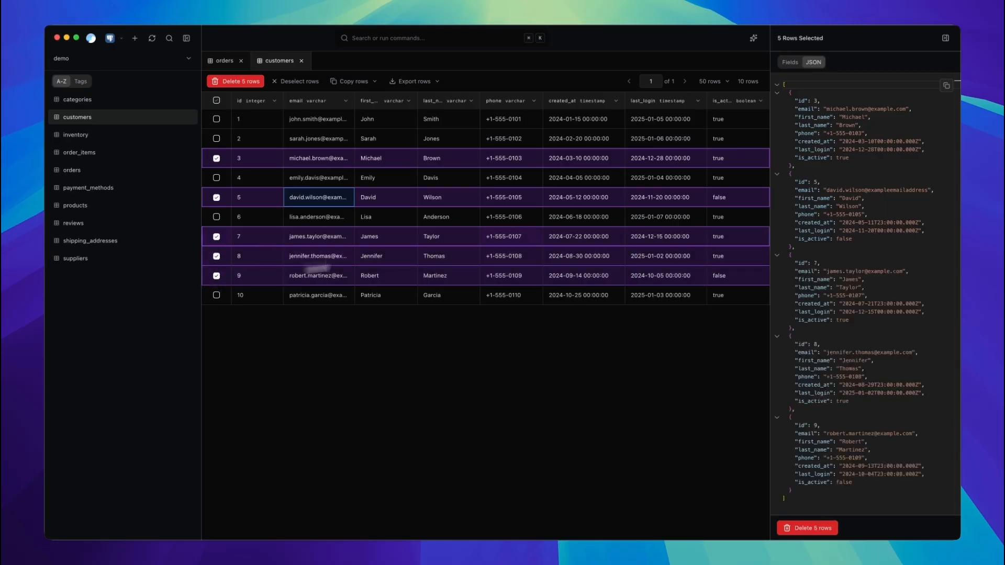
{"action": "left_click", "coordinate": [394, 263]}
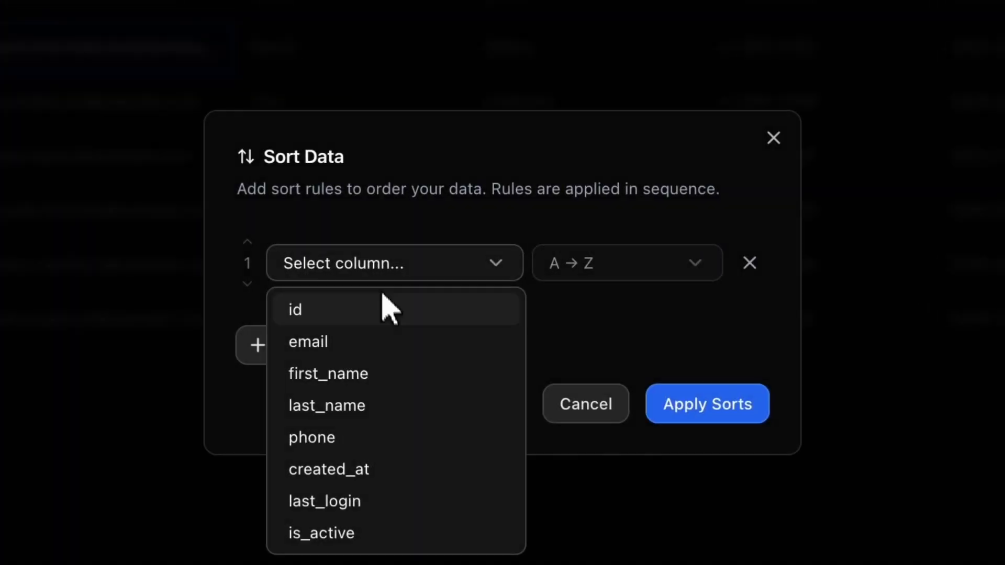
Step: Add sort rules for email, first_name Z→A, and phone
{"action": "left_click", "coordinate": [308, 340]}
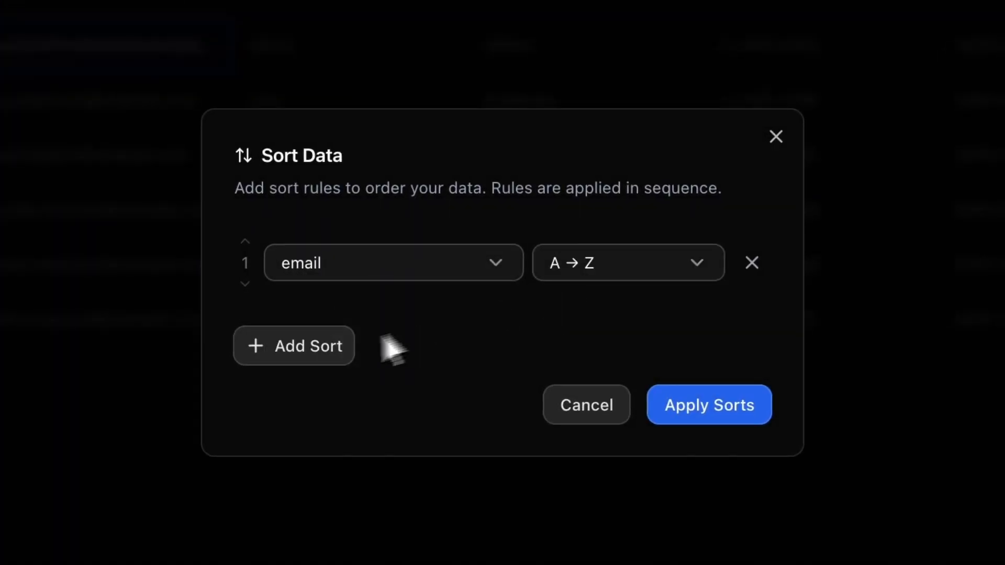
{"action": "left_click", "coordinate": [294, 346]}
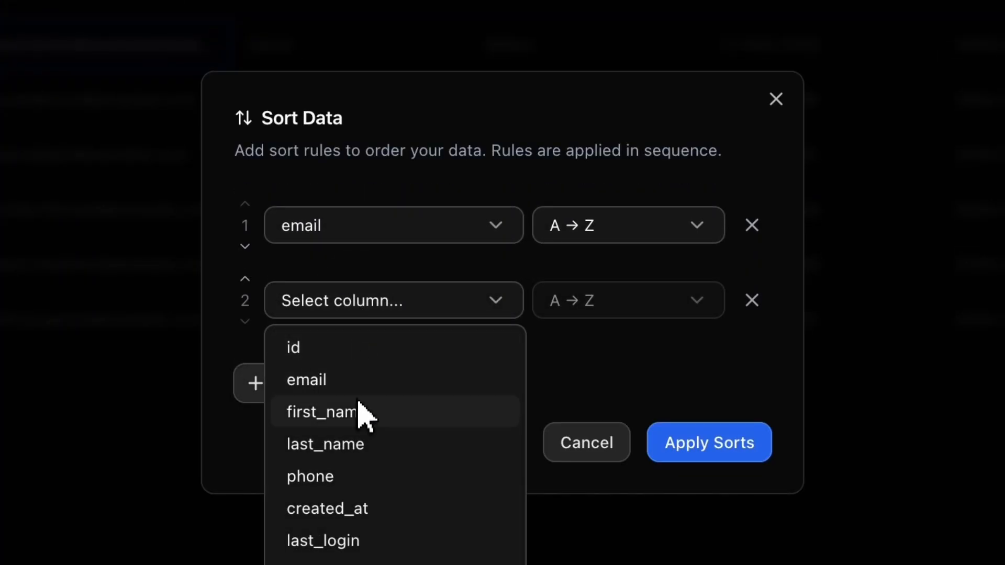
{"action": "left_click", "coordinate": [321, 412]}
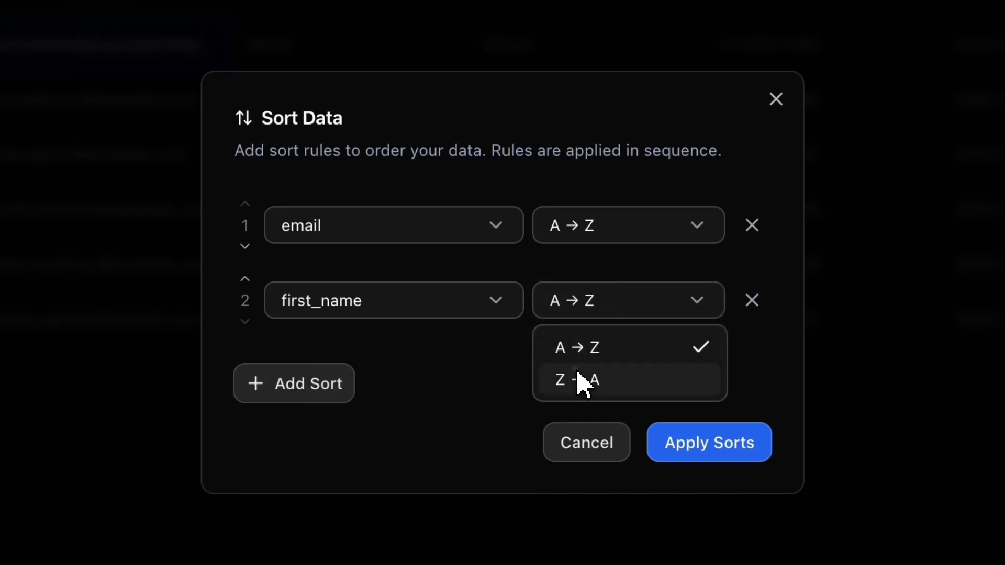
{"action": "left_click", "coordinate": [577, 379]}
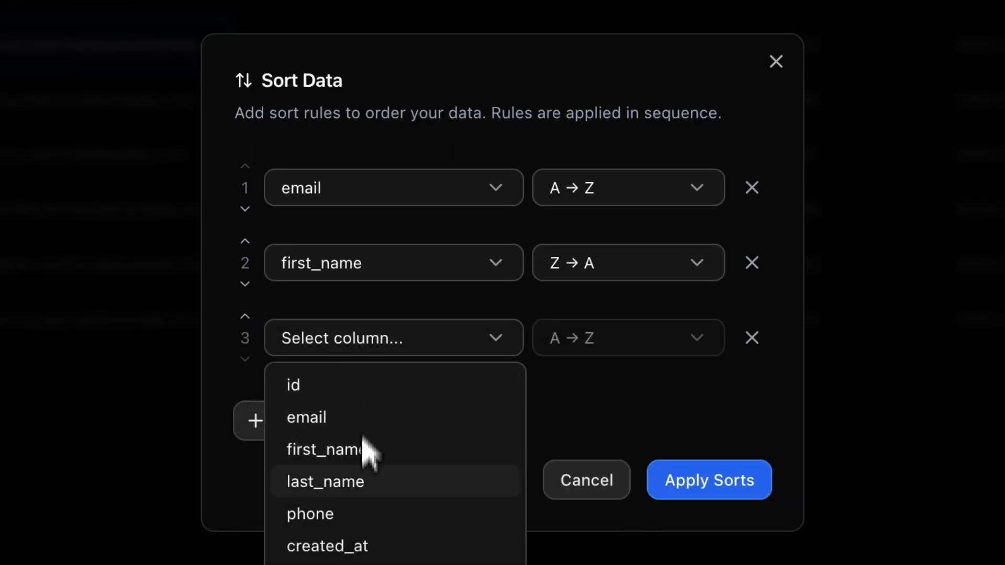
{"action": "left_click", "coordinate": [310, 514]}
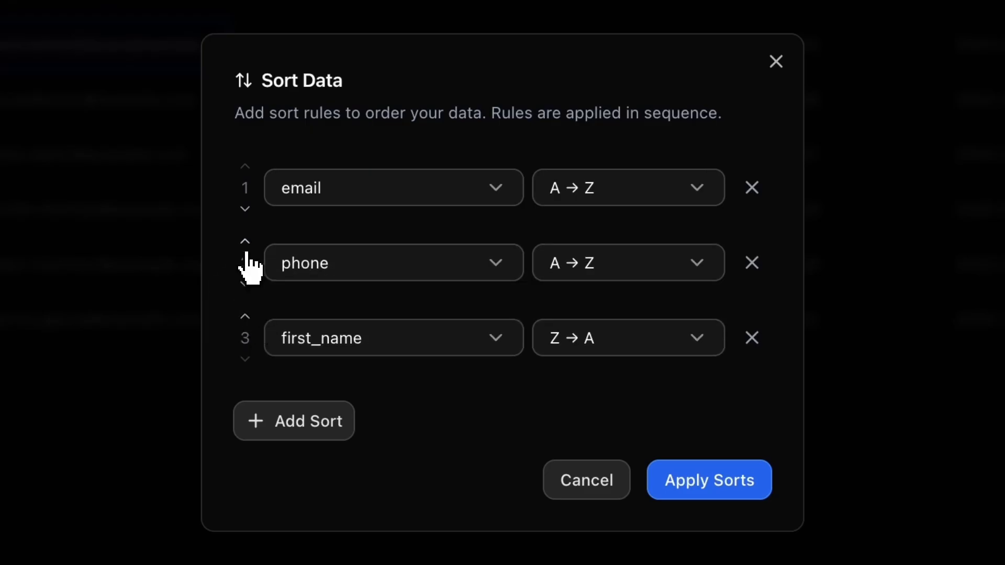
Step: Reorder the sort rules to phone first, then first_name, with email last
{"action": "left_click", "coordinate": [244, 241]}
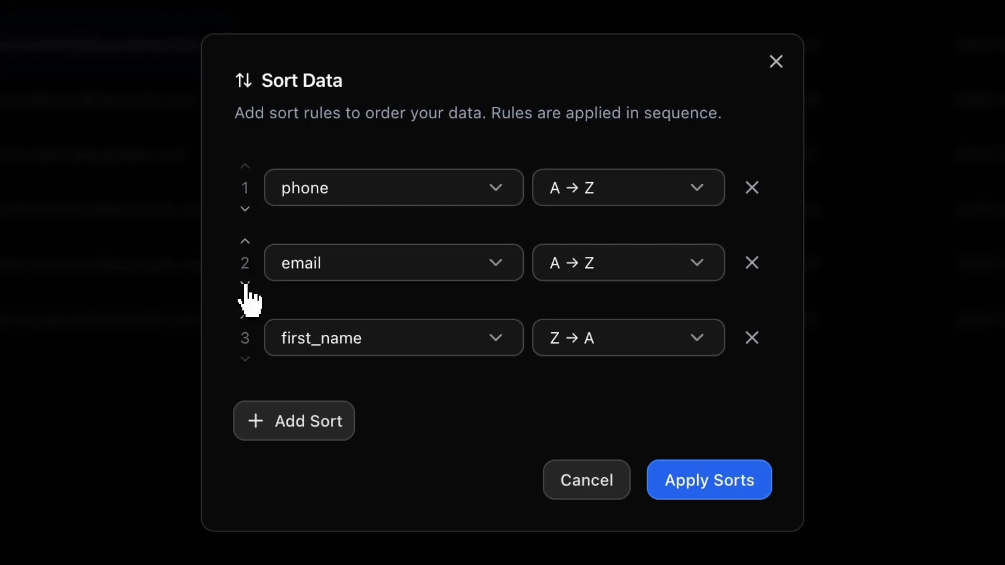
{"action": "left_click", "coordinate": [245, 283]}
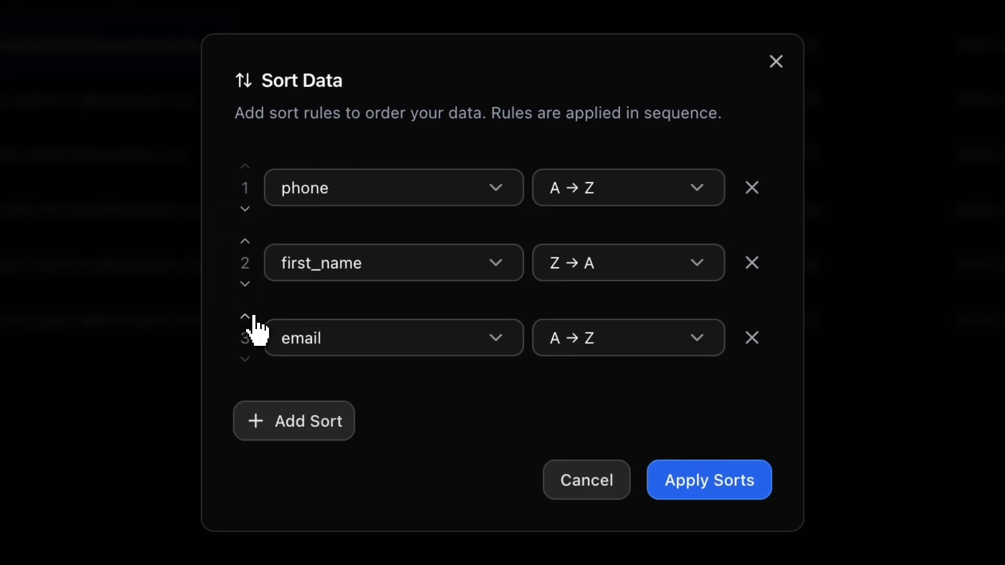
{"action": "left_click", "coordinate": [245, 316]}
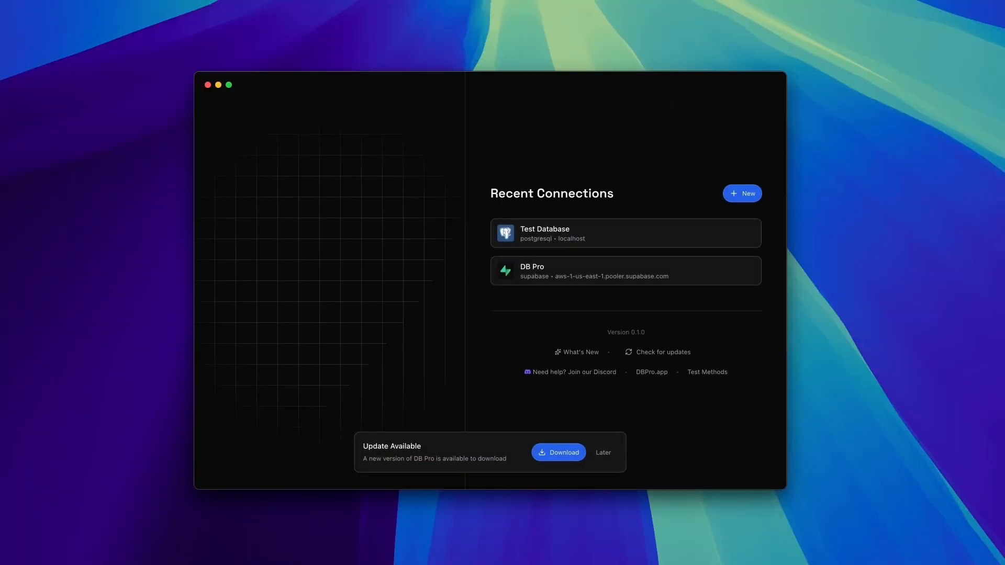
Step: Dismiss the update notice, open the DB Pro Discord server, and show its server options
{"action": "left_click", "coordinate": [602, 452]}
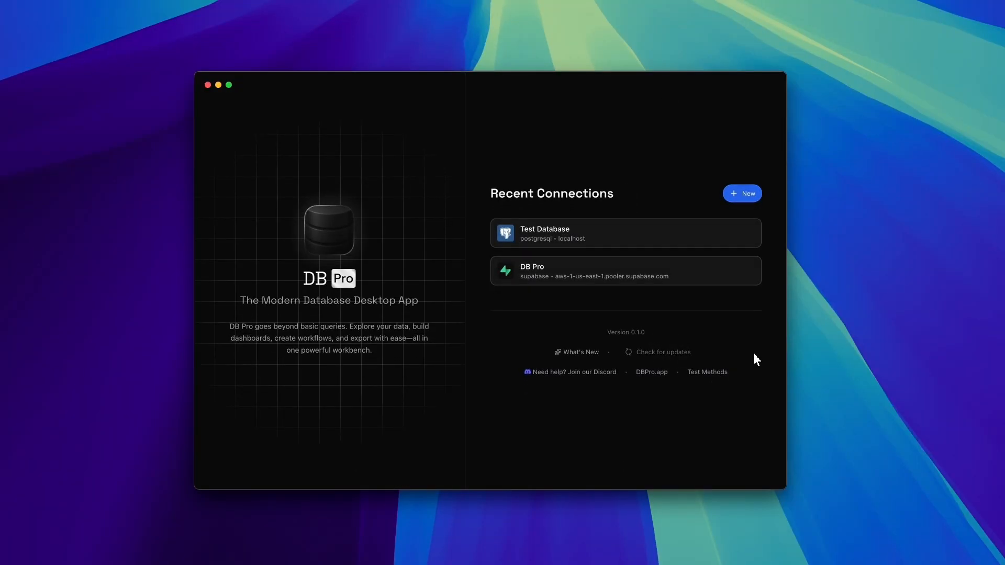
{"action": "left_click", "coordinate": [579, 352]}
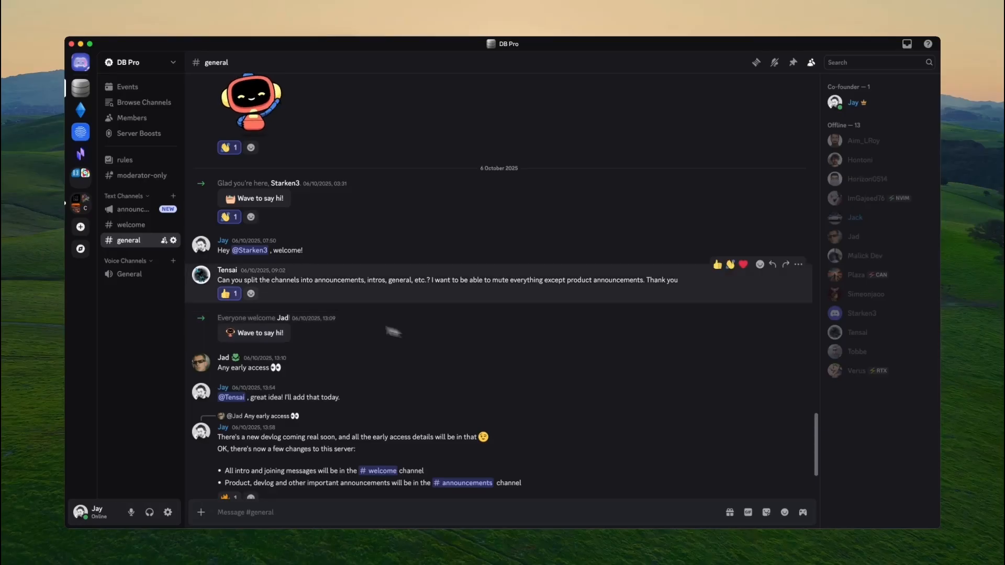
{"action": "left_click", "coordinate": [134, 62]}
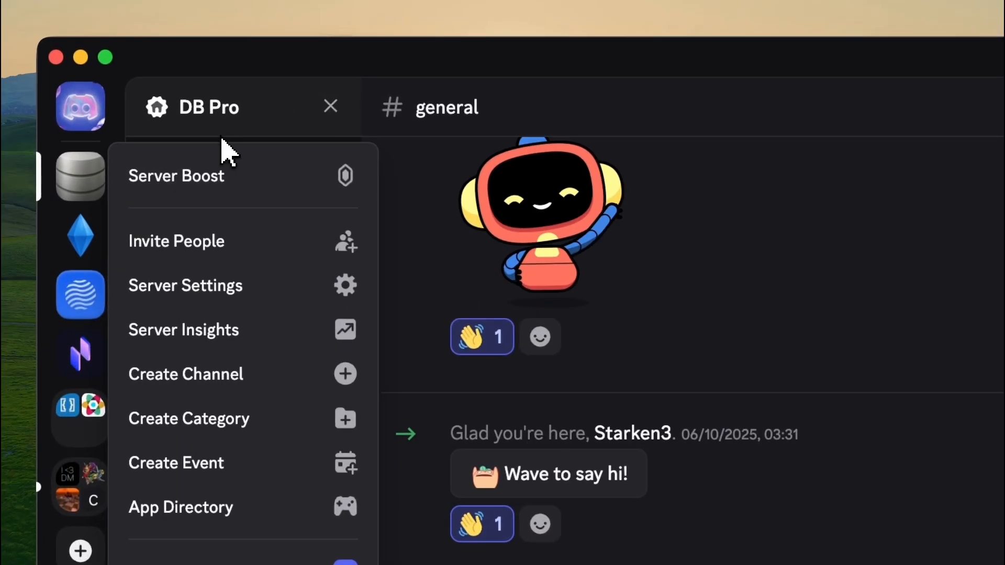
{"action": "left_click", "coordinate": [184, 286]}
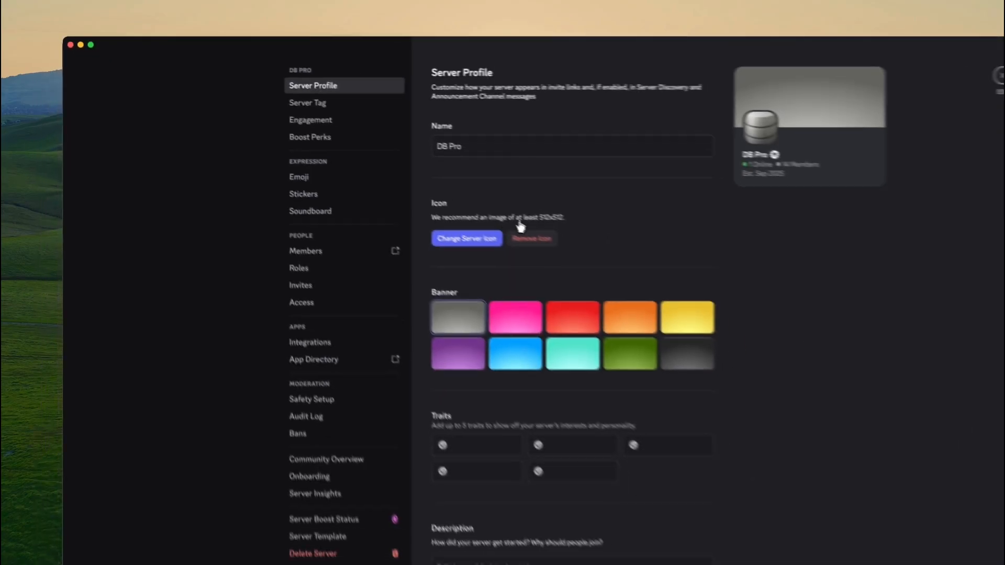
{"action": "scroll", "scroll_direction": "down", "scroll_amount": 3}
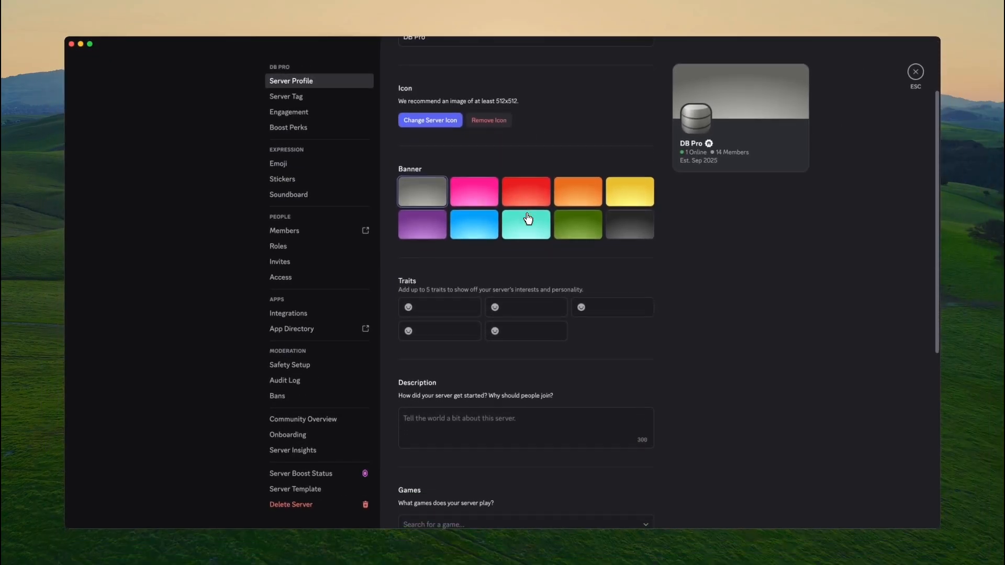
{"action": "scroll", "scroll_direction": "down", "scroll_amount": 3}
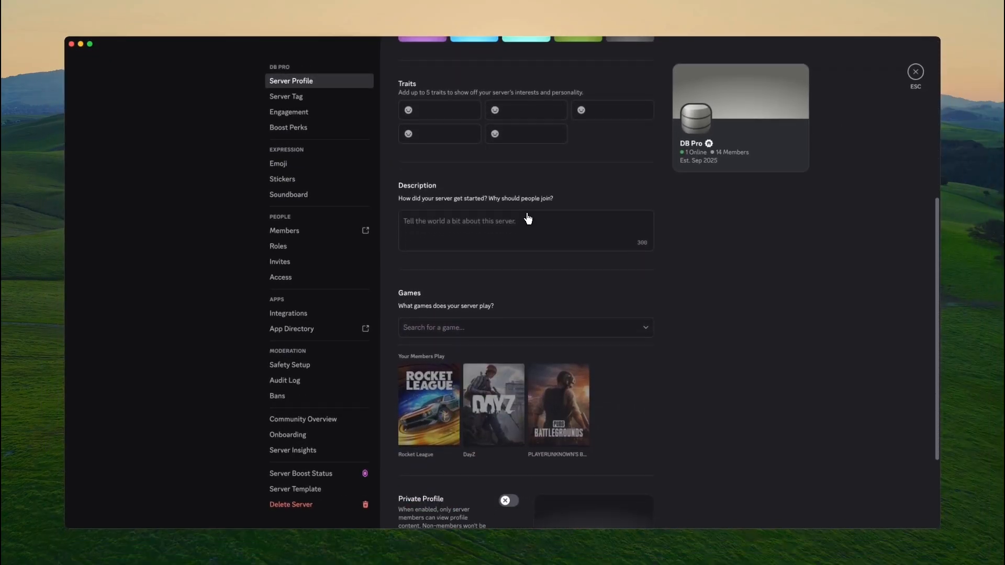
{"action": "scroll", "scroll_direction": "up", "scroll_amount": 3}
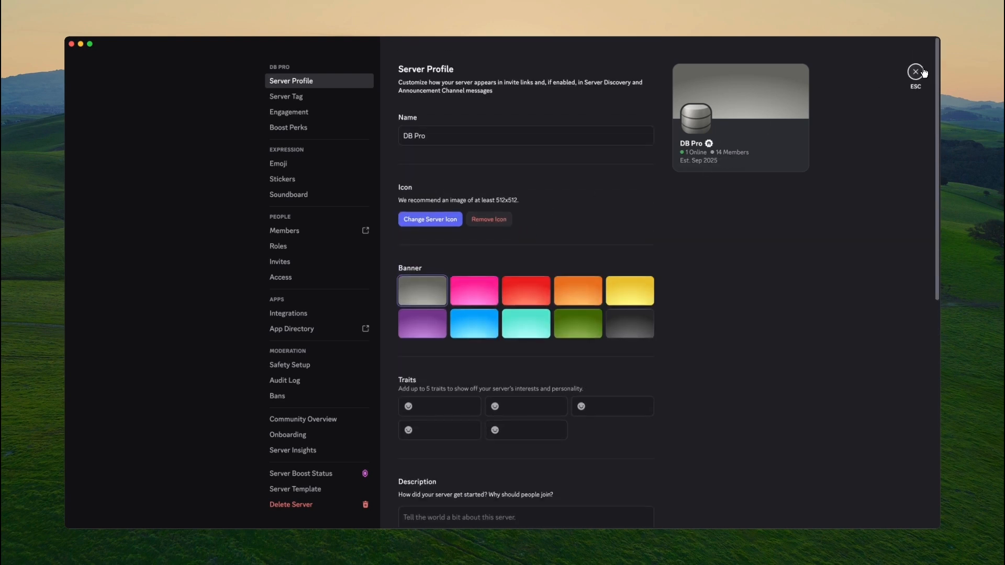
{"action": "left_click", "coordinate": [915, 72]}
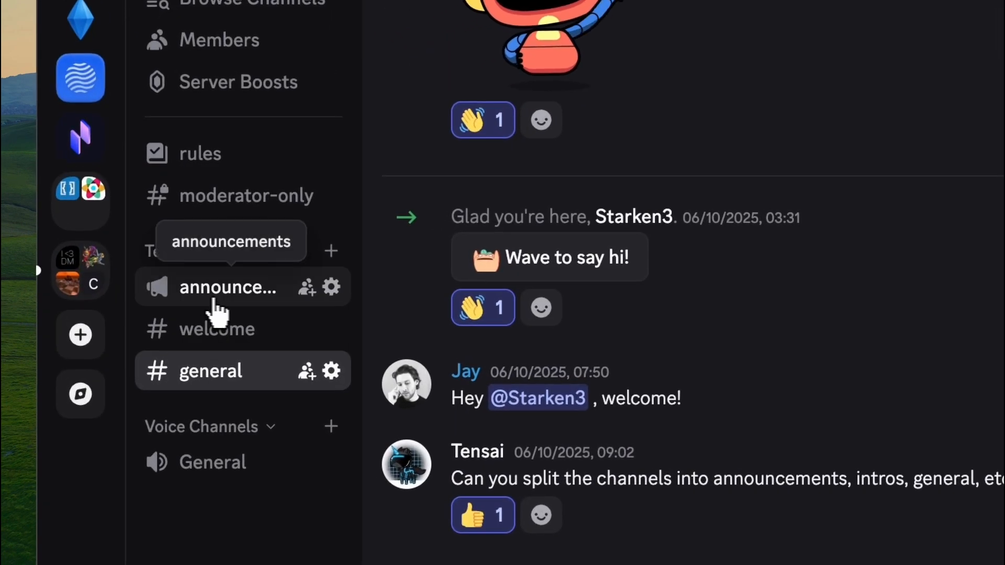
{"action": "left_click", "coordinate": [216, 329]}
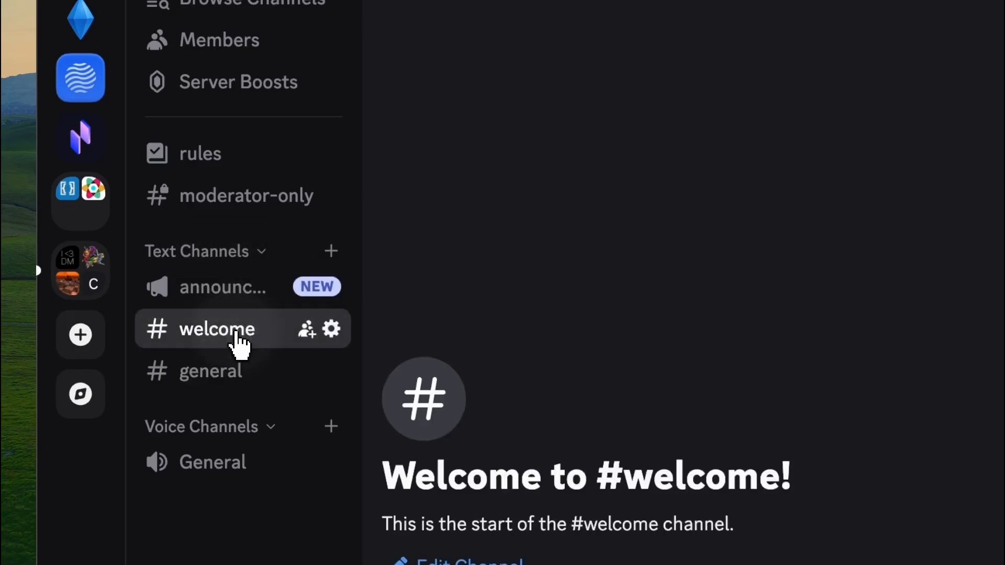
{"action": "left_click", "coordinate": [211, 371]}
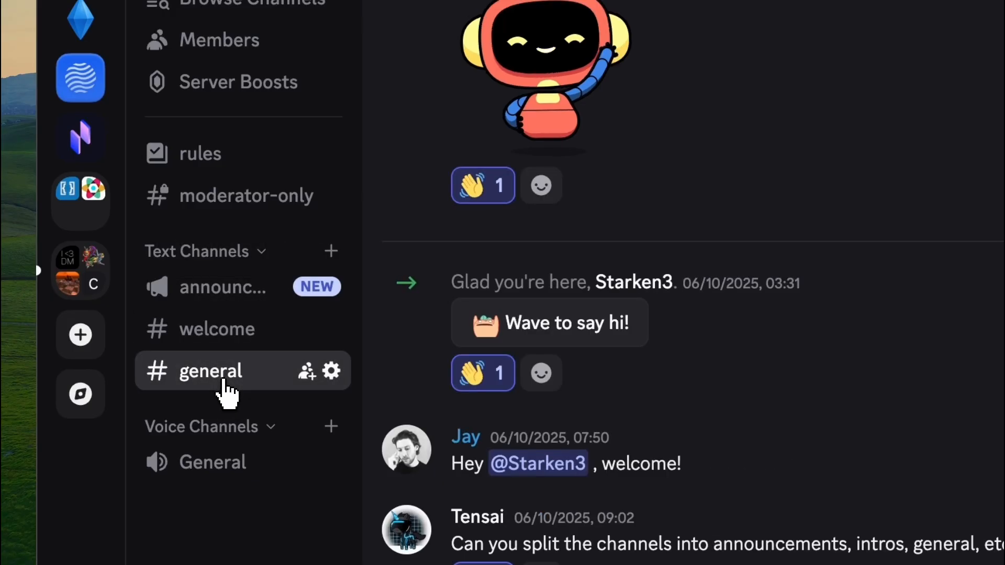
{"action": "scroll", "scroll_direction": "down", "scroll_amount": 3}
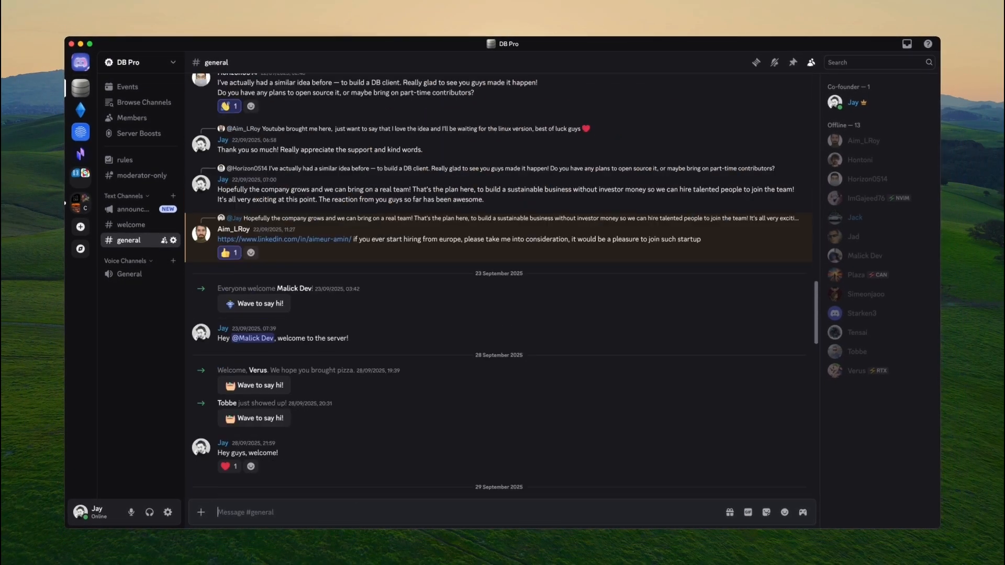
{"action": "scroll", "scroll_direction": "down", "scroll_amount": 3}
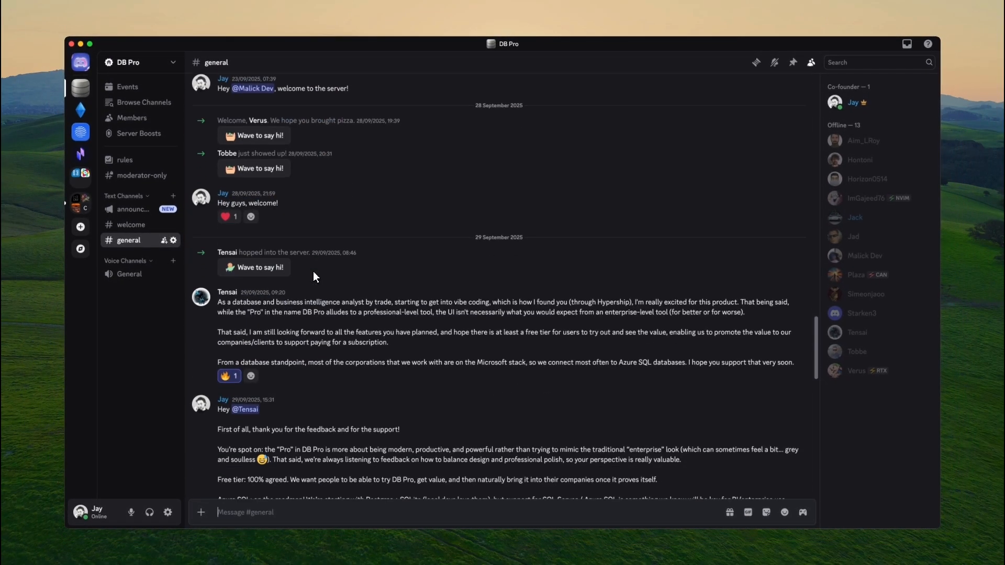
{"action": "scroll", "scroll_direction": "down", "scroll_amount": 3}
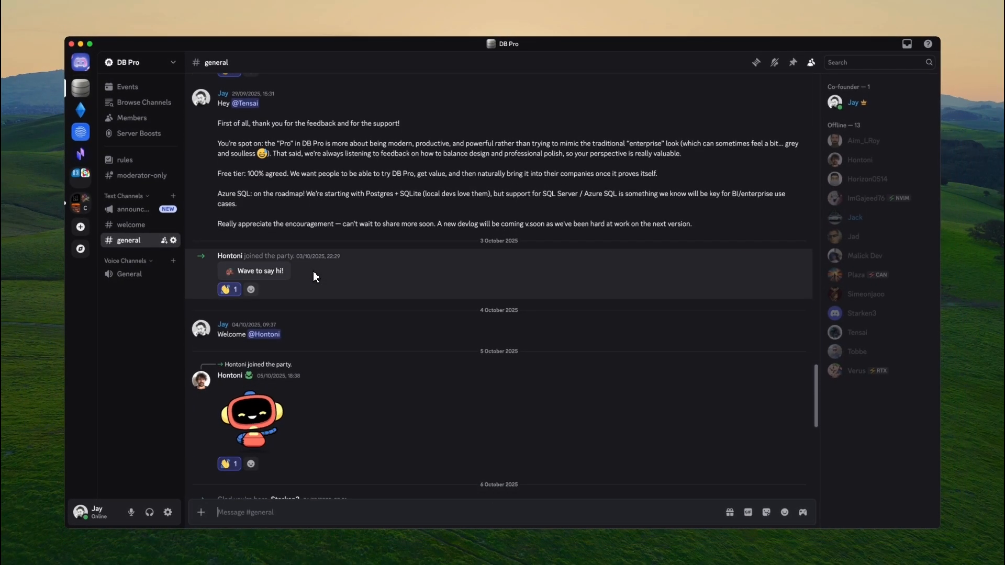
{"action": "scroll", "scroll_direction": "down", "scroll_amount": 3}
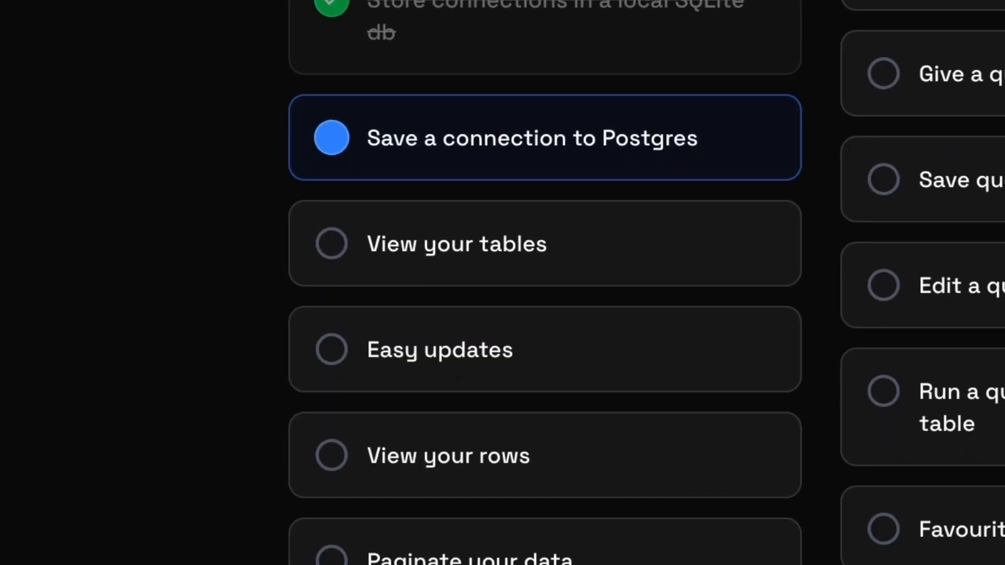
{"action": "scroll", "scroll_direction": "down", "scroll_amount": 3}
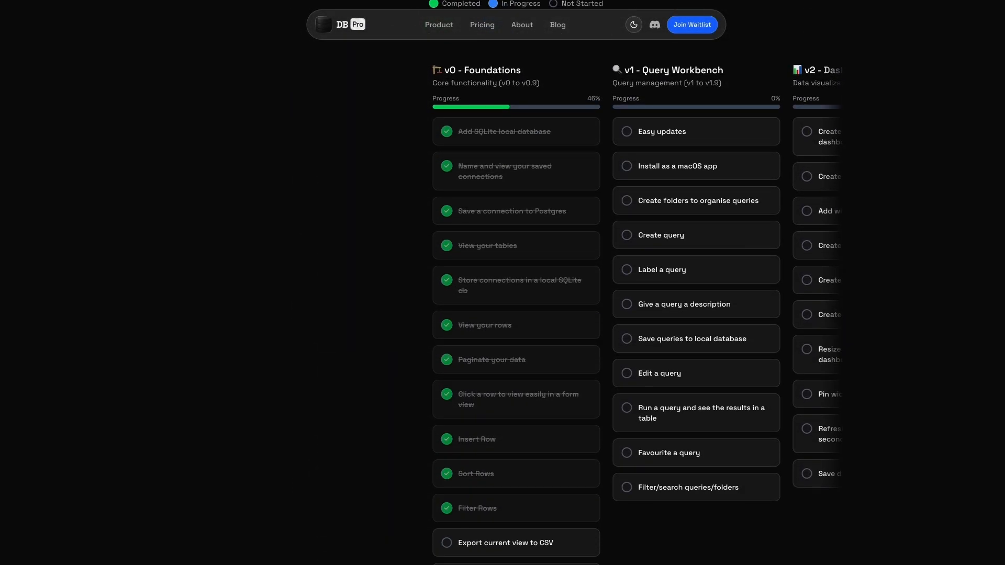
{"action": "scroll", "scroll_direction": "down", "scroll_amount": 3}
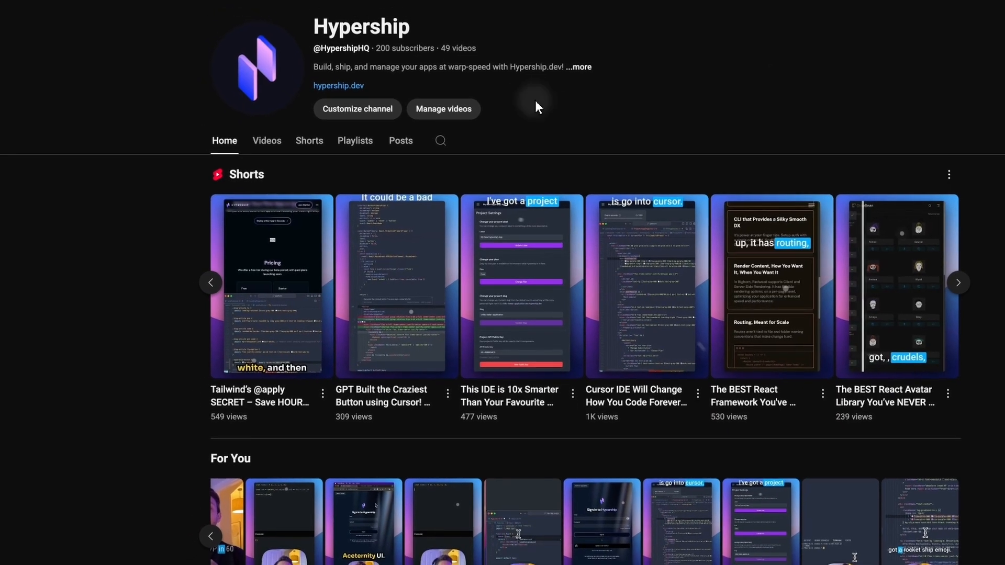
Step: Read the DB Pro channel's full description, then open the Devlog #1 video
{"action": "scroll", "scroll_direction": "up", "scroll_amount": 3}
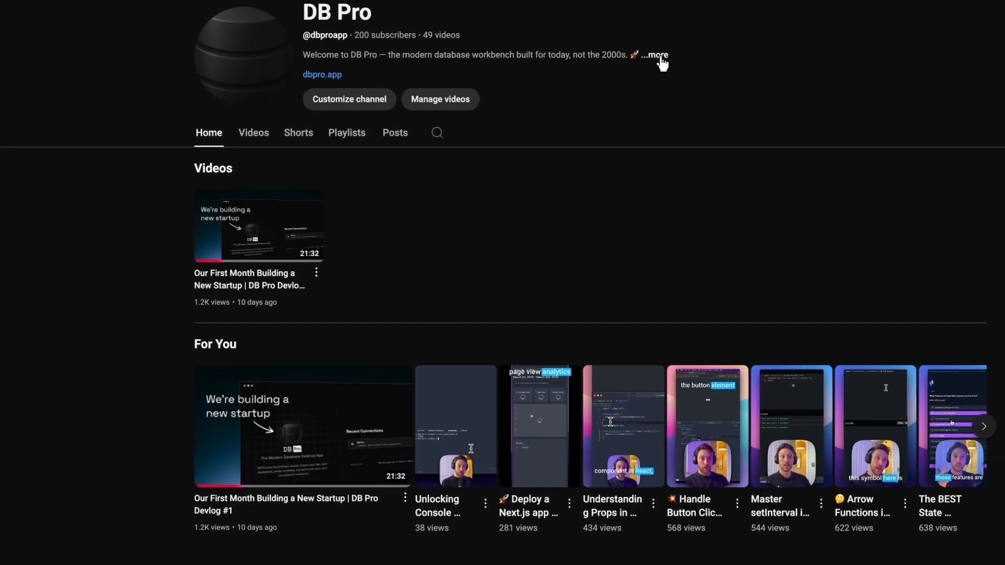
{"action": "left_click", "coordinate": [655, 55]}
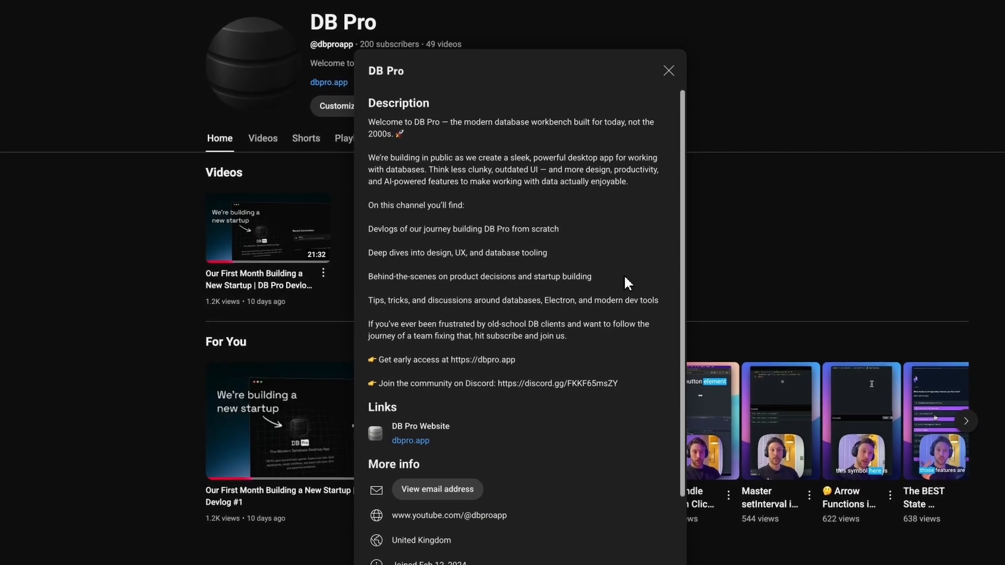
{"action": "scroll", "scroll_direction": "down", "scroll_amount": 3}
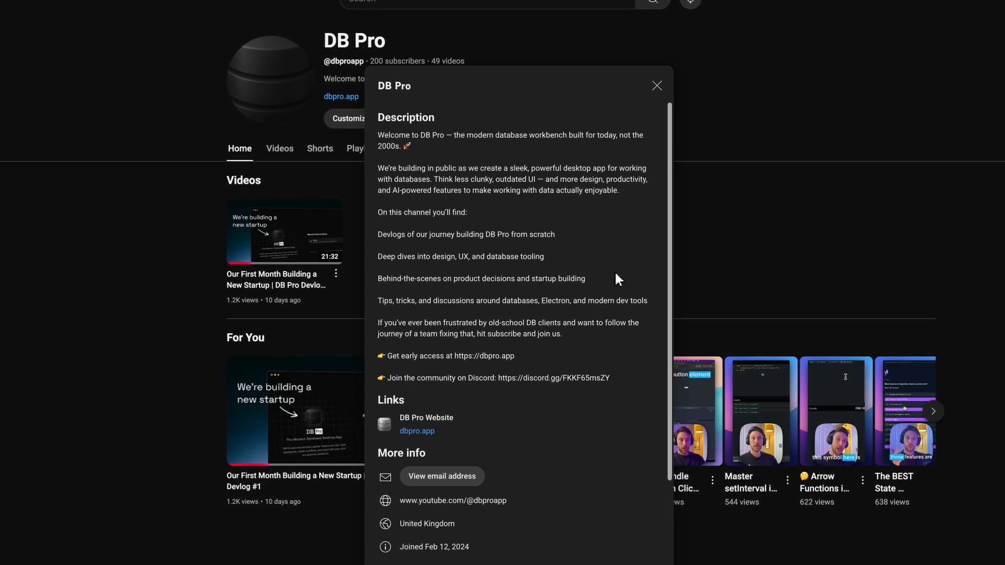
{"action": "left_click", "coordinate": [656, 86]}
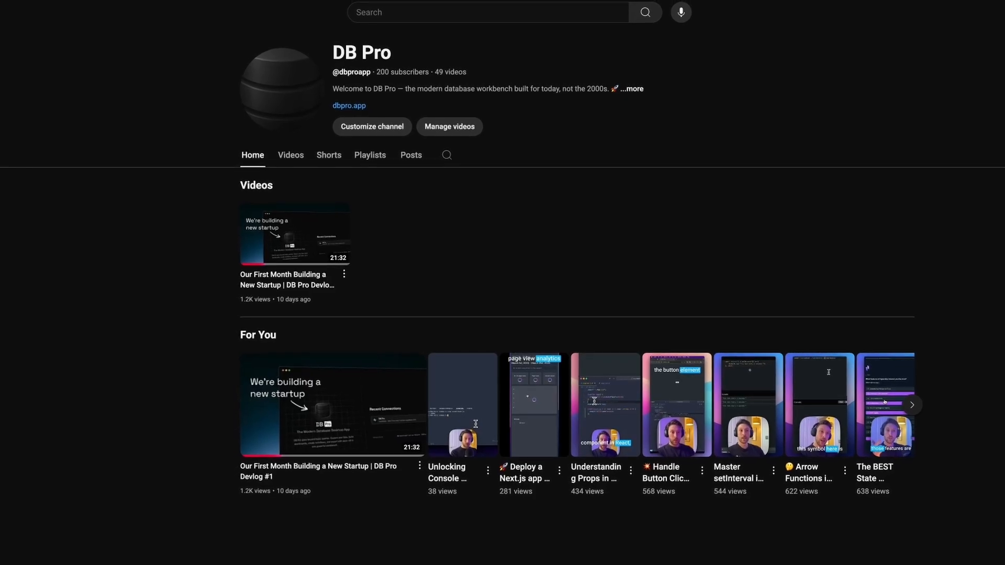
{"action": "left_click", "coordinate": [294, 234]}
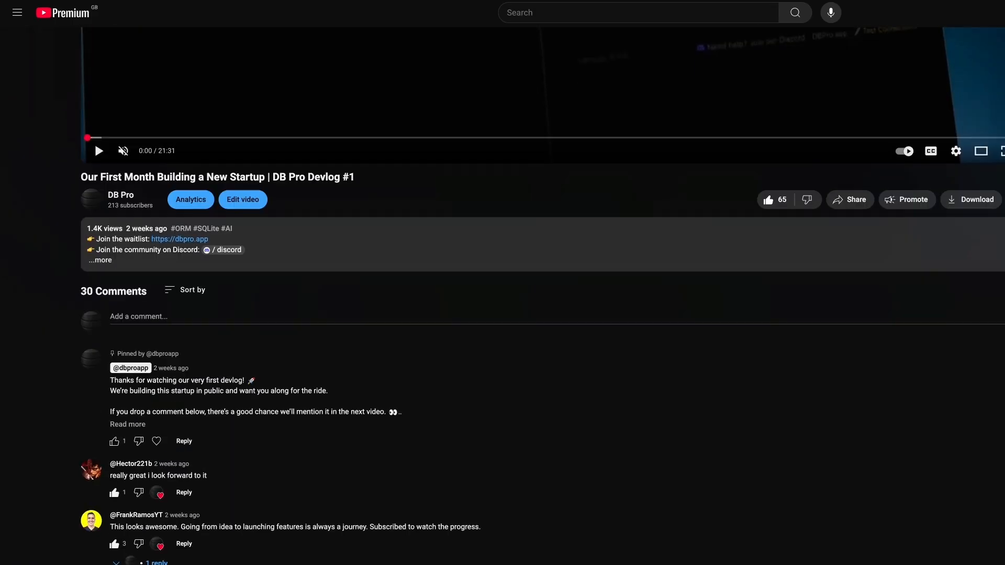
{"action": "scroll", "scroll_direction": "down", "scroll_amount": 3}
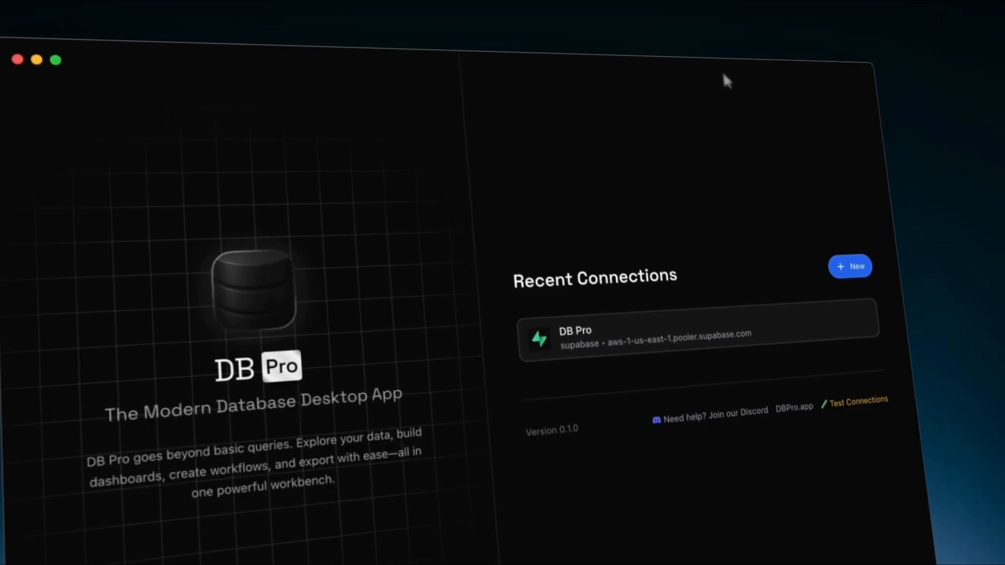
{"action": "mouse_move", "coordinate": [679, 336]}
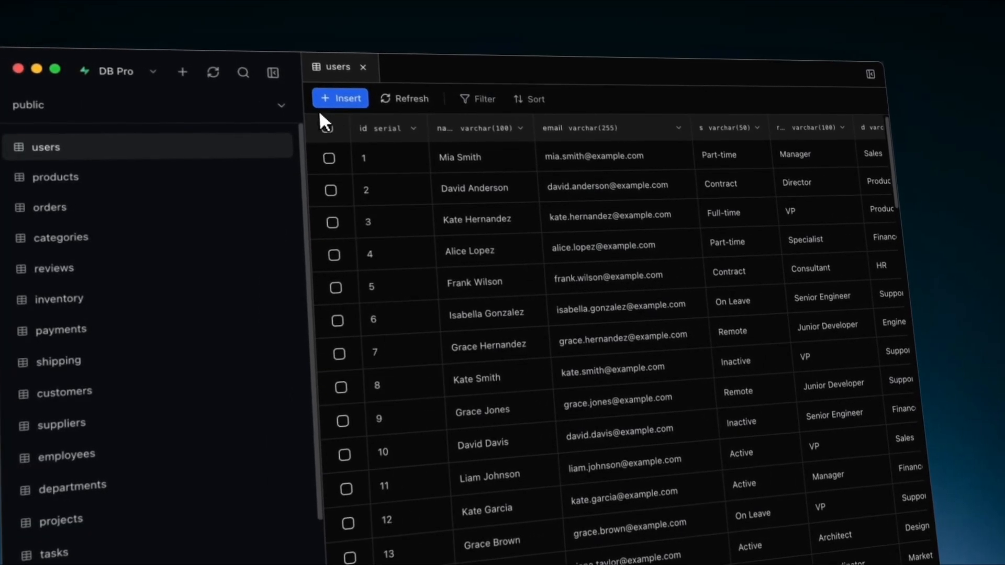
Step: Use a right-click menu in DB Pro while opening the demo database's orders table
{"action": "right_click", "coordinate": [477, 254]}
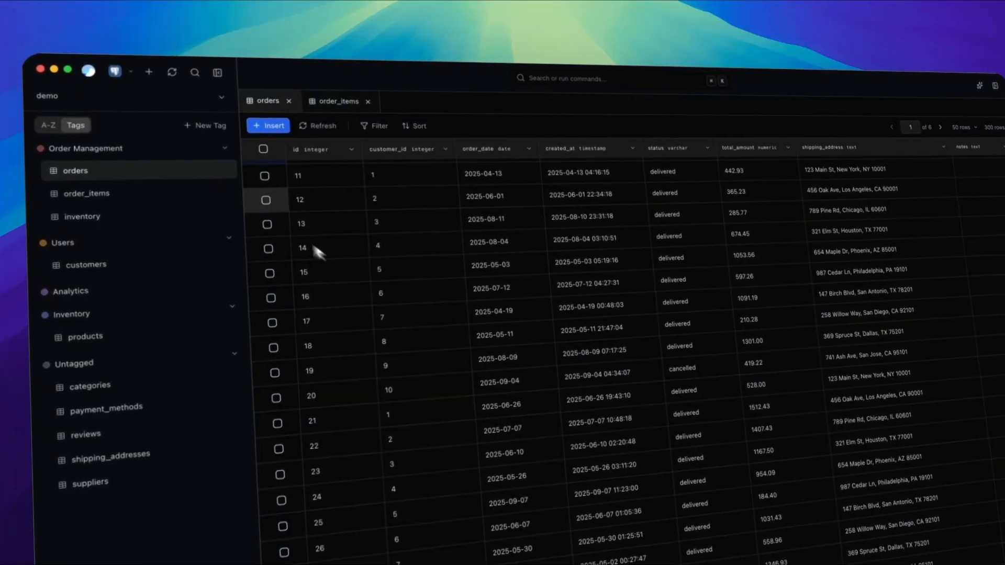
{"action": "left_click", "coordinate": [338, 100]}
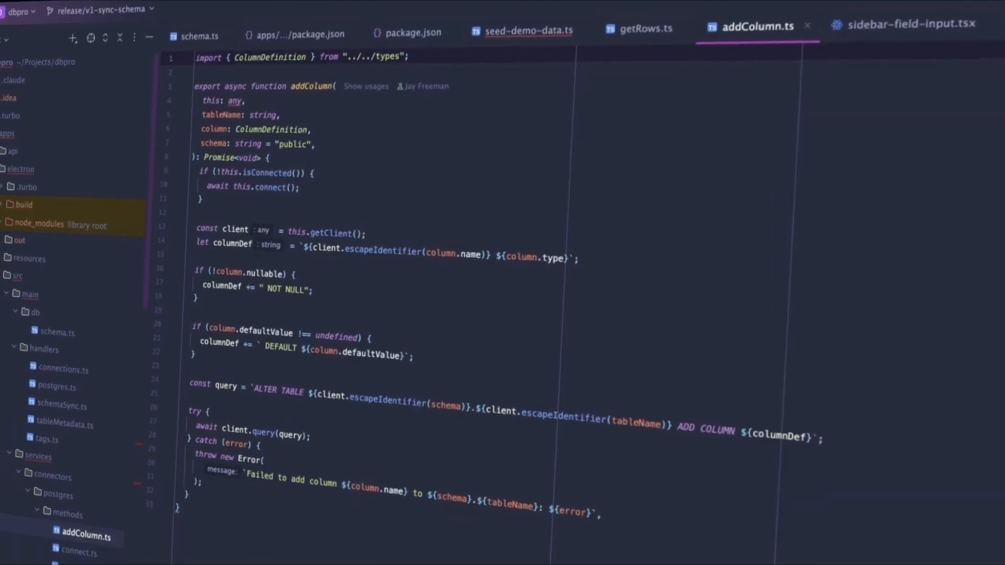
Step: Bring up the createSchema.ts source, scroll through its function, then switch editor tabs
{"action": "left_click", "coordinate": [896, 23]}
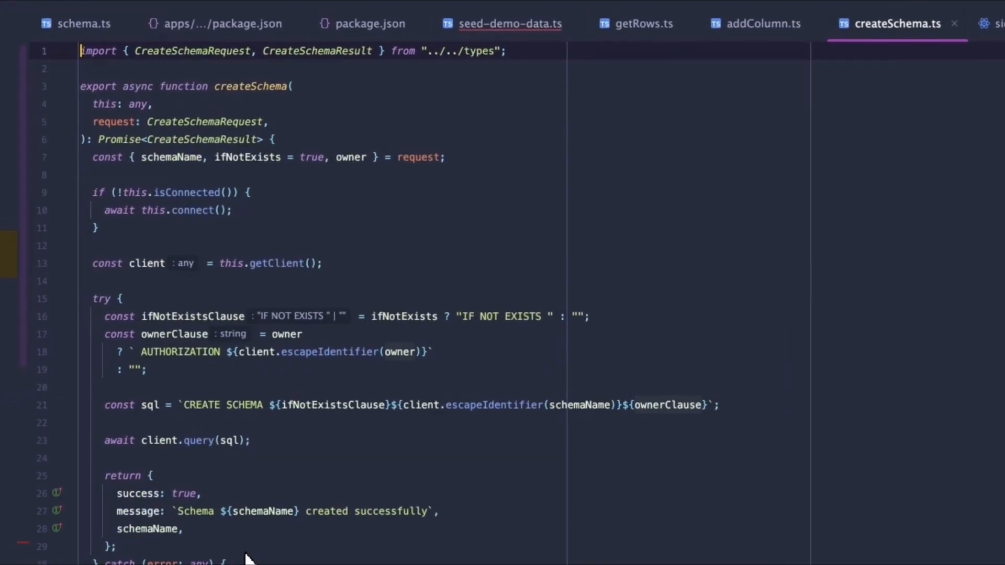
{"action": "scroll", "scroll_direction": "down", "scroll_amount": 3}
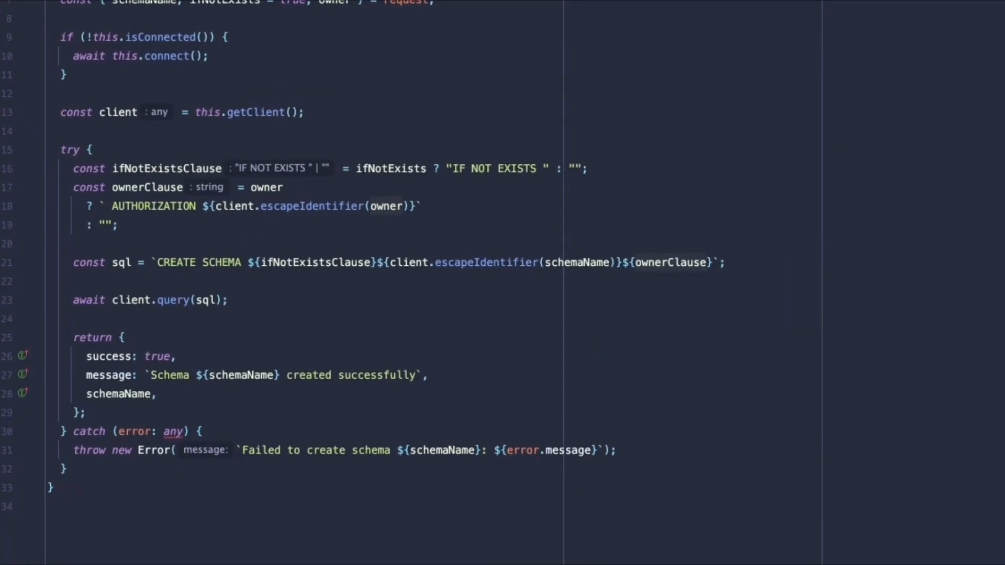
{"action": "left_click", "coordinate": [955, 23]}
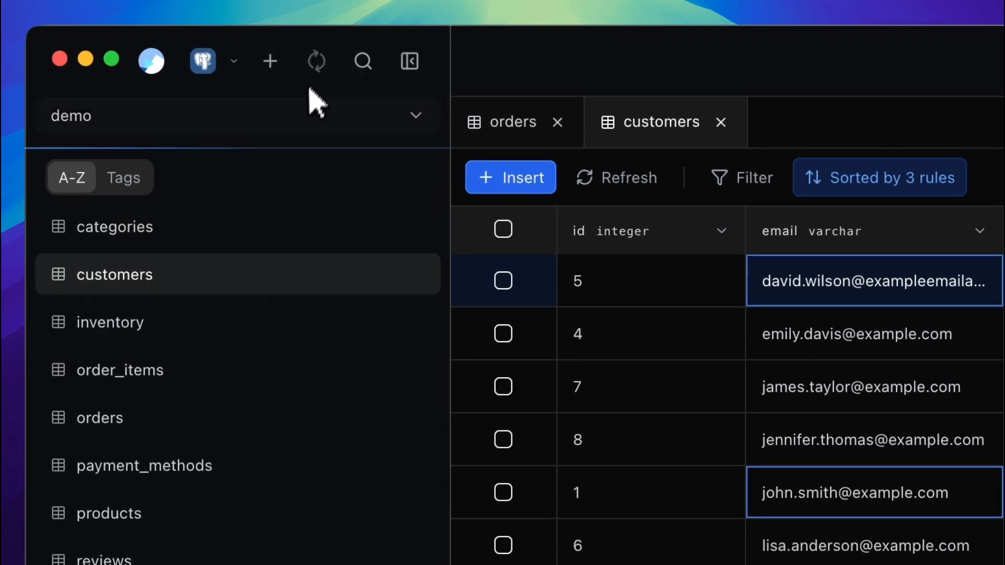
{"action": "mouse_move", "coordinate": [314, 176]}
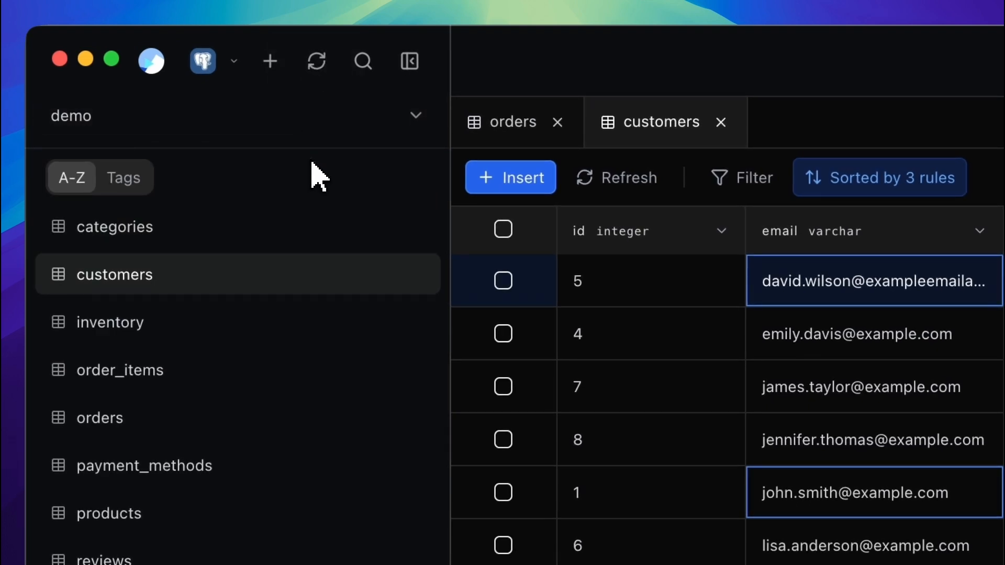
Step: Scroll the demo database's A-Z table list with orders and customers closed
{"action": "scroll", "scroll_direction": "down", "scroll_amount": 3}
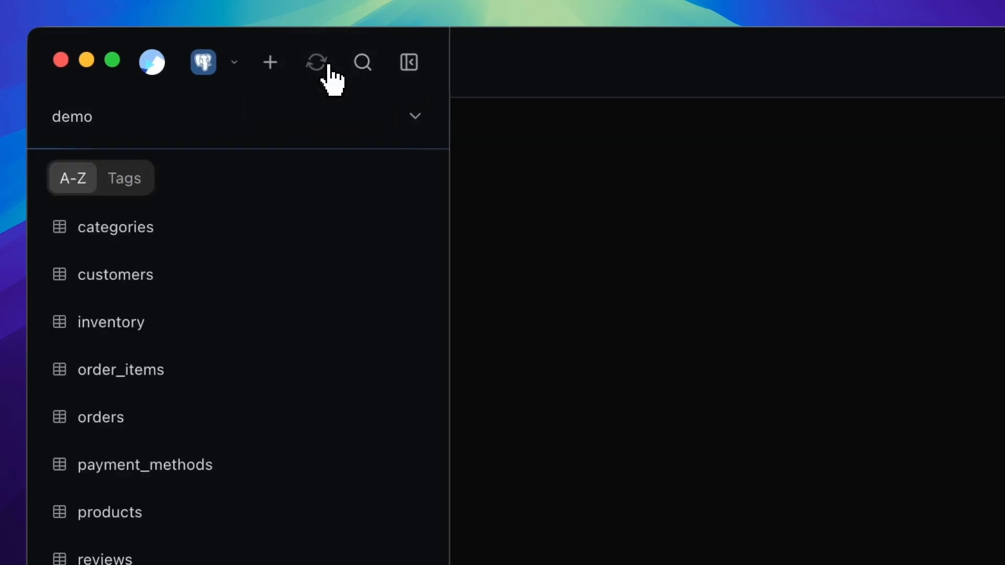
{"action": "mouse_move", "coordinate": [378, 128]}
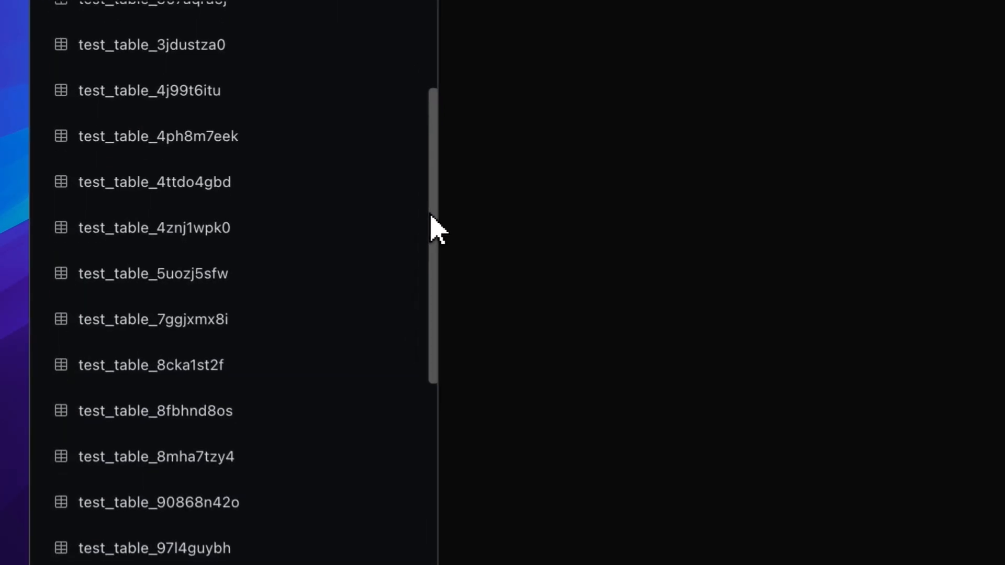
Step: Scroll the public schema's A-Z list through its test_table entries
{"action": "scroll", "scroll_direction": "down", "scroll_amount": 3}
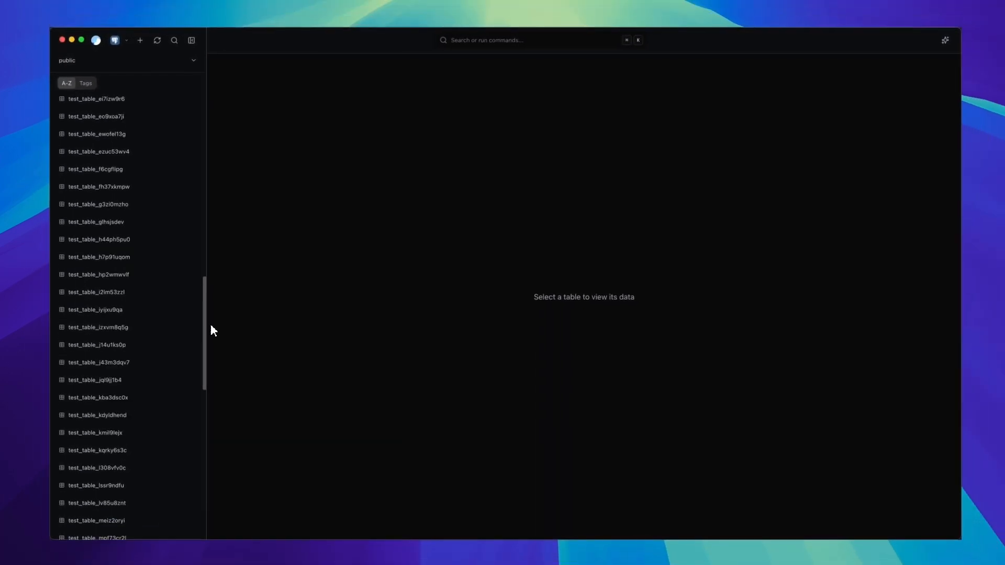
{"action": "scroll", "scroll_direction": "down", "scroll_amount": 3}
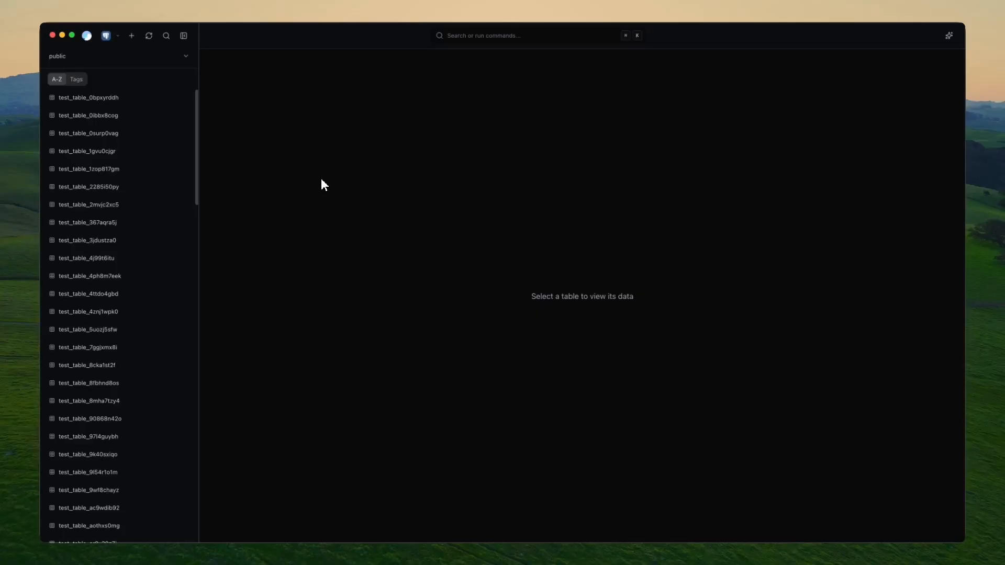
Step: Group the sidebar tables by tag, browse the groups, then return to the A-Z list
{"action": "left_click", "coordinate": [76, 79]}
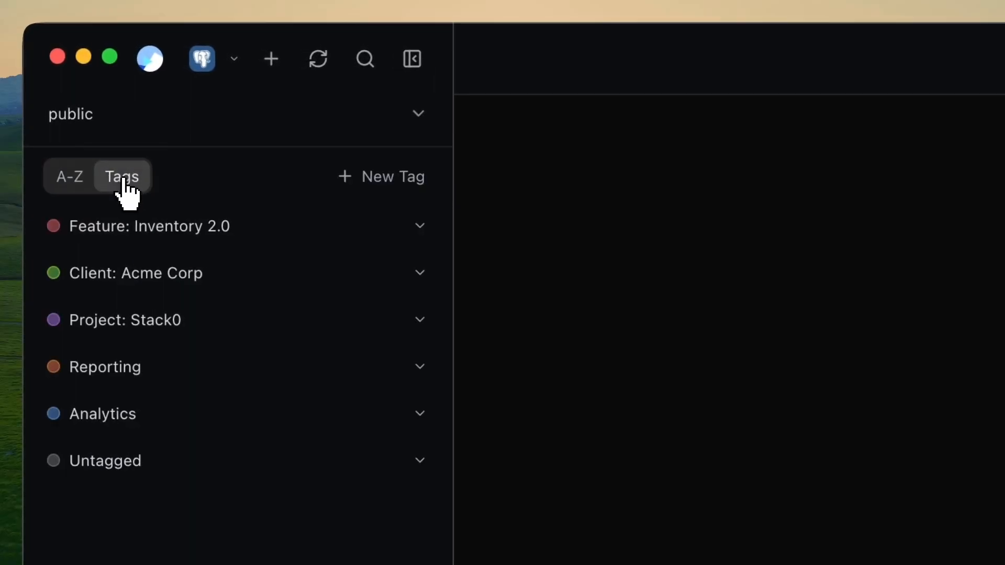
{"action": "mouse_move", "coordinate": [142, 205]}
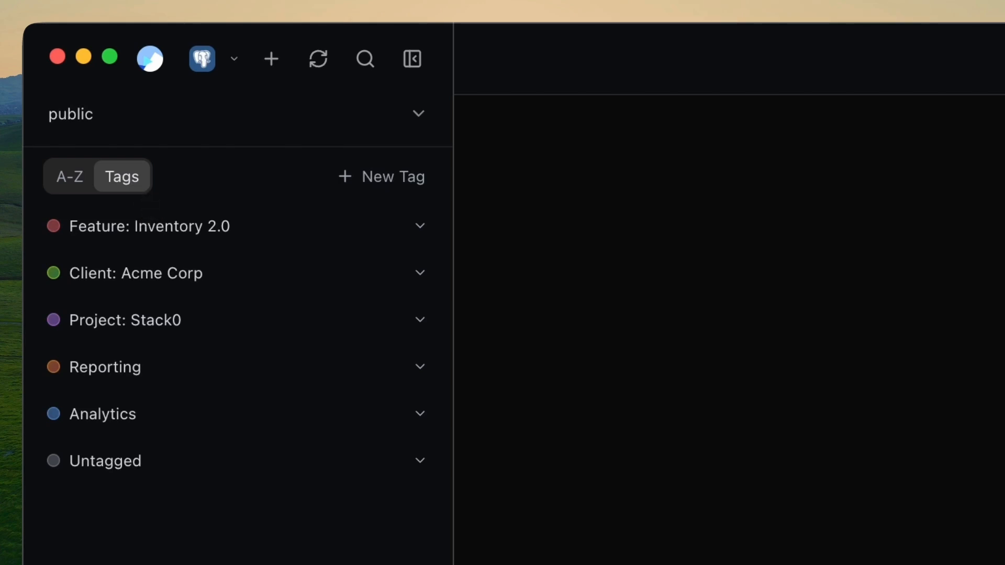
{"action": "mouse_move", "coordinate": [217, 231]}
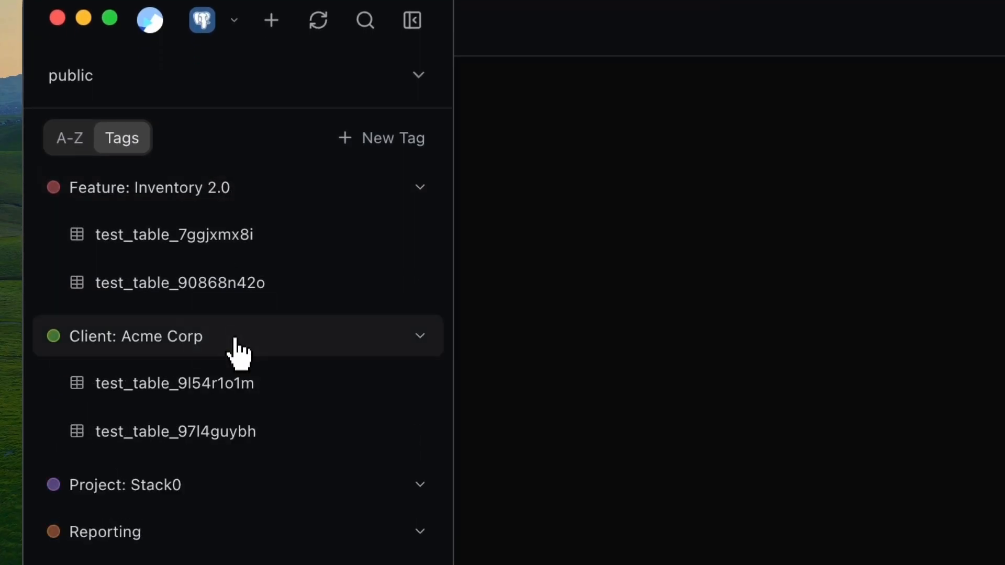
{"action": "scroll", "scroll_direction": "down", "scroll_amount": 3}
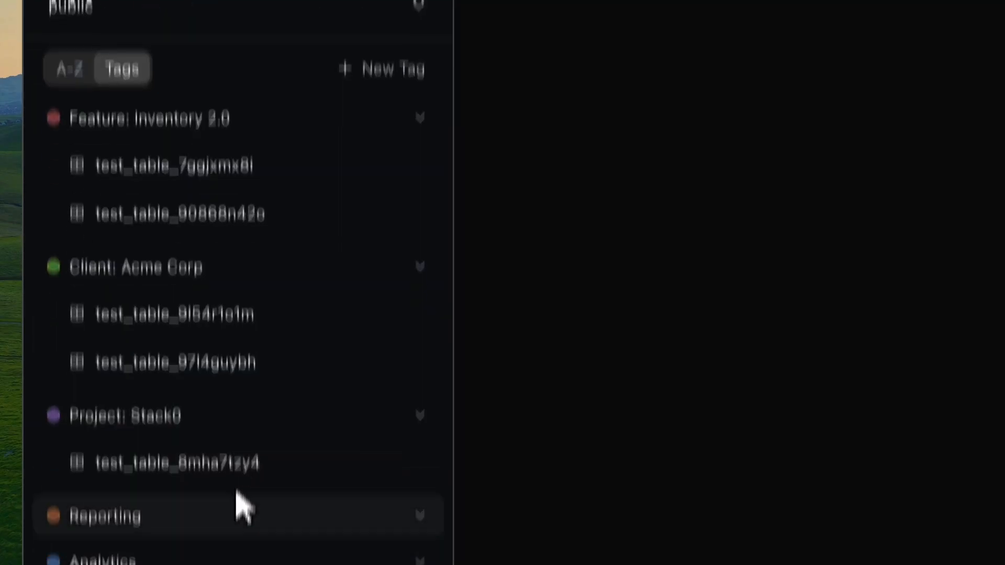
{"action": "scroll", "scroll_direction": "down", "scroll_amount": 3}
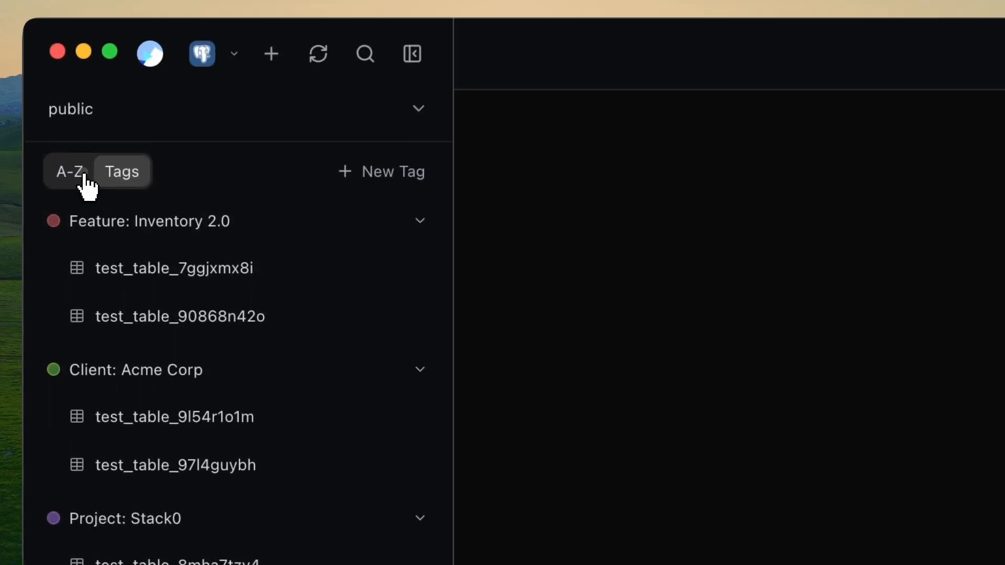
{"action": "left_click", "coordinate": [69, 171]}
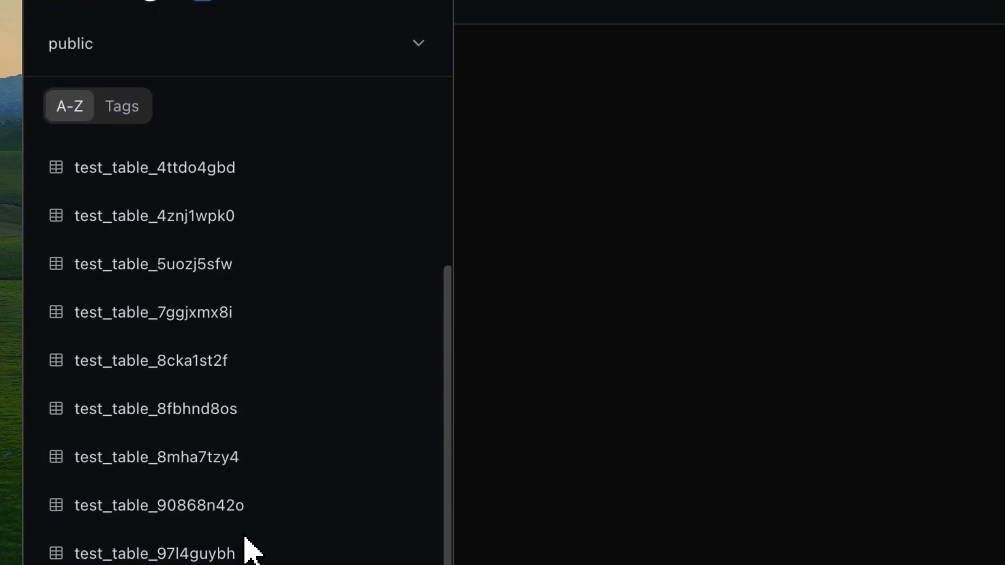
{"action": "scroll", "scroll_direction": "down", "scroll_amount": 3}
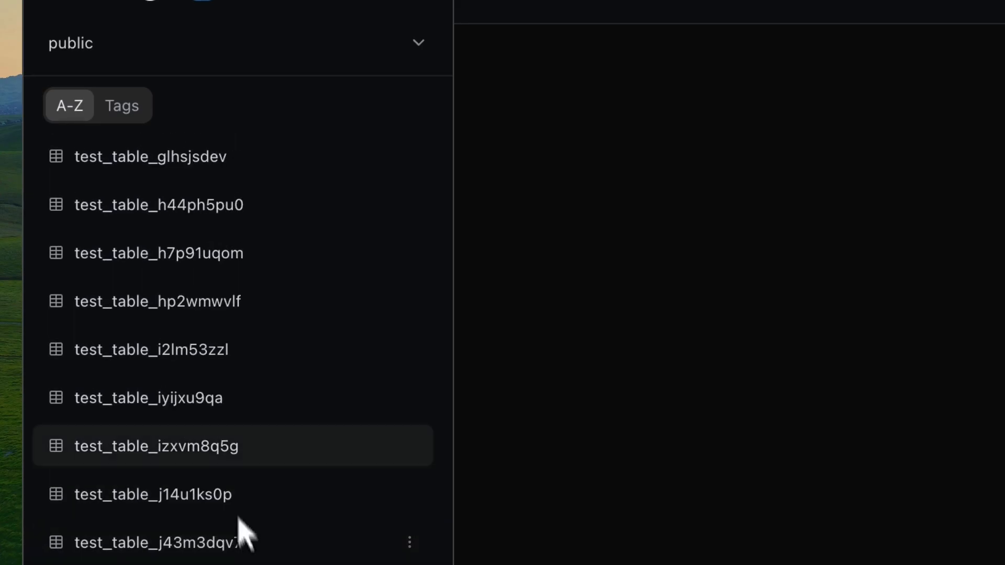
Step: Regroup by tag and collapse the Feature: Inventory 2.0 and Project: Stack0 groups
{"action": "left_click", "coordinate": [122, 106]}
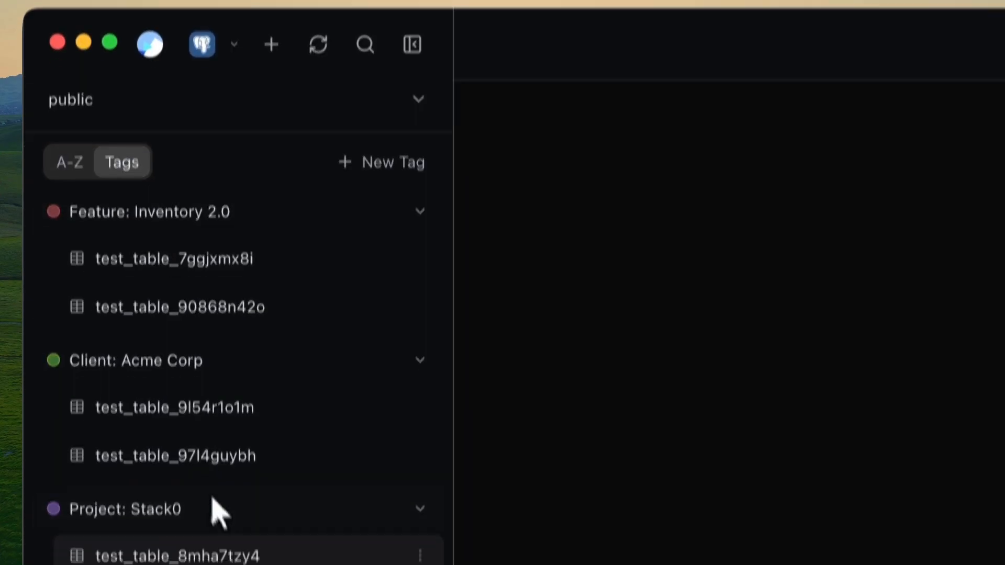
{"action": "scroll", "scroll_direction": "down", "scroll_amount": 3}
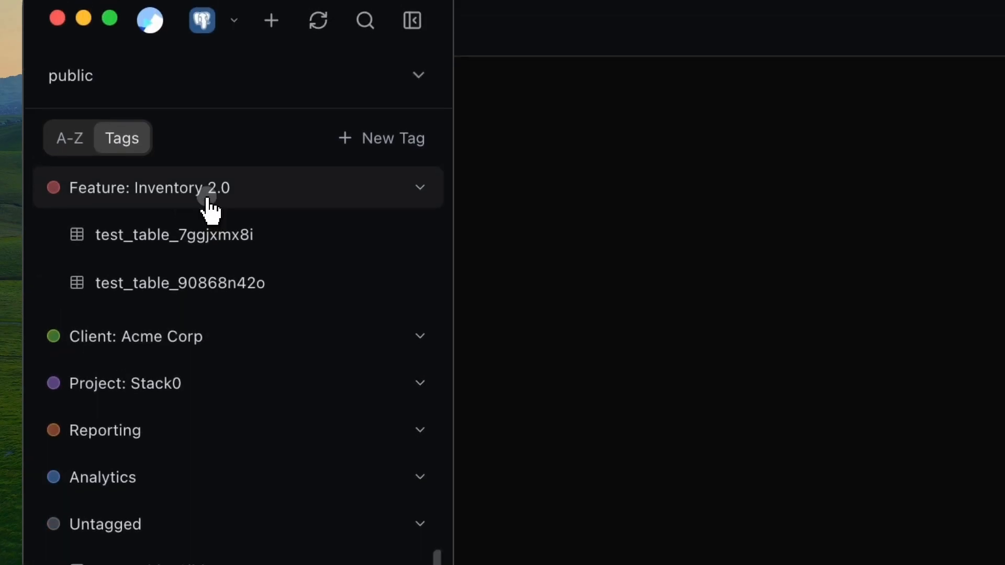
{"action": "left_click", "coordinate": [420, 187]}
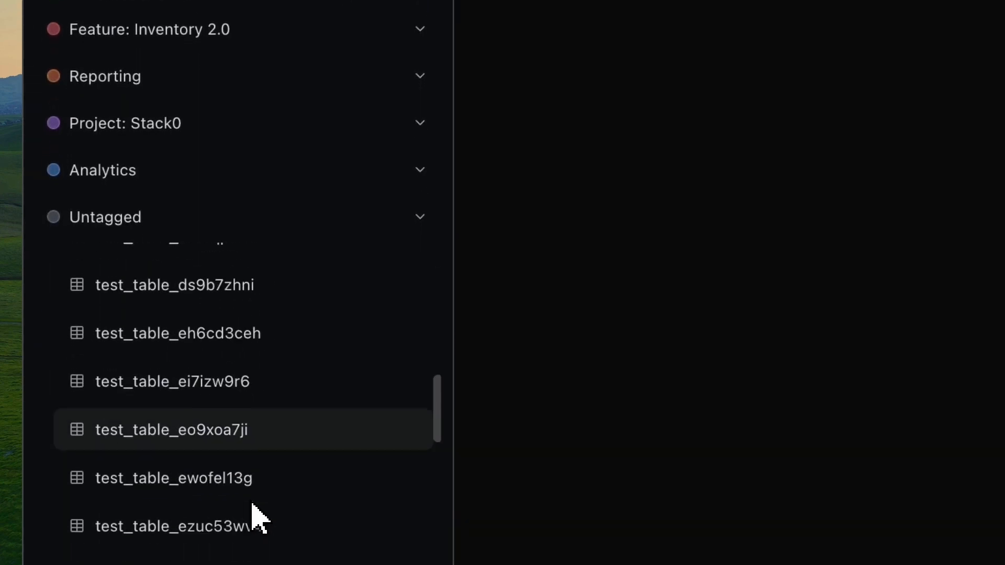
{"action": "scroll", "scroll_direction": "up", "scroll_amount": 3}
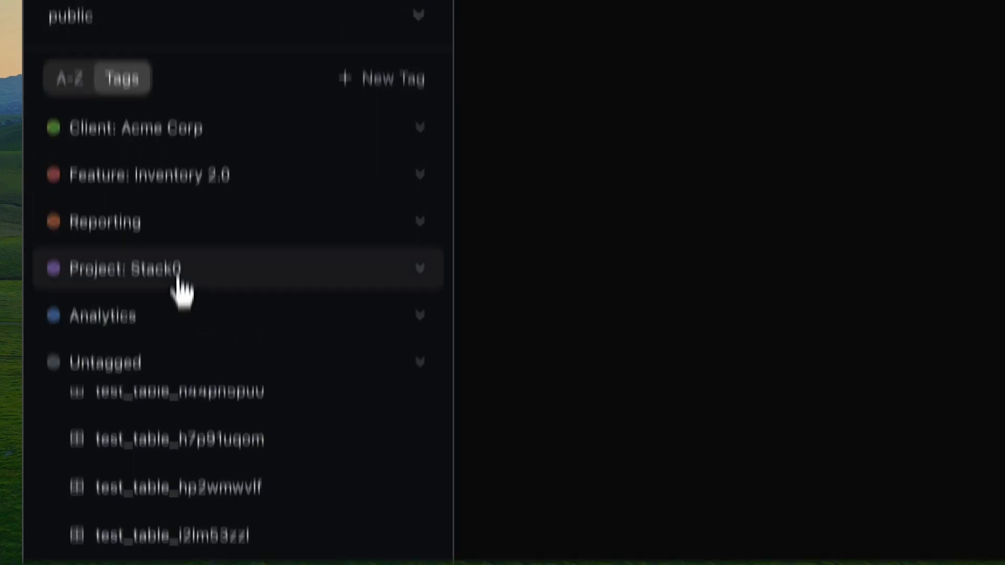
{"action": "left_click", "coordinate": [149, 174]}
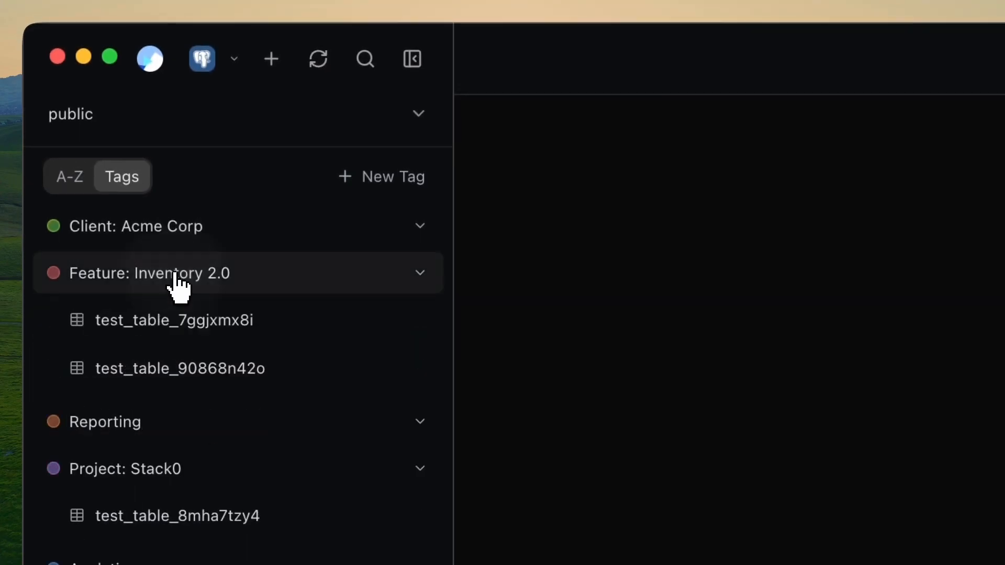
{"action": "left_click", "coordinate": [136, 225]}
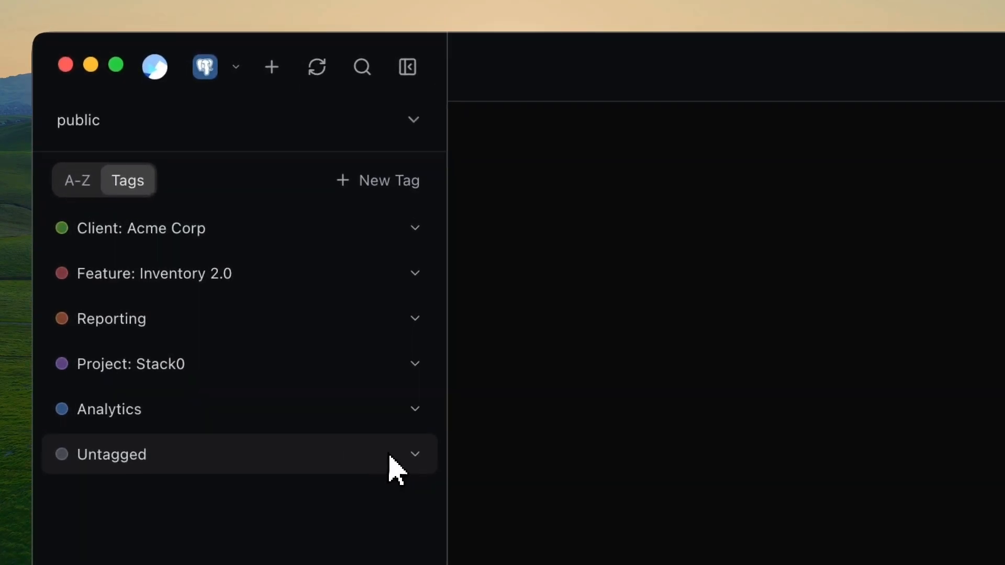
{"action": "mouse_move", "coordinate": [315, 244]}
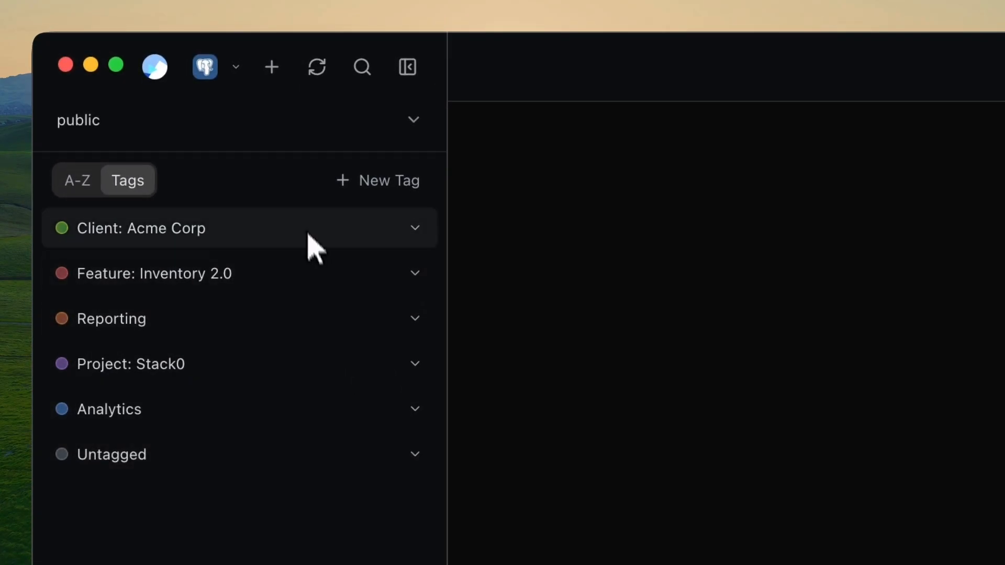
Step: Create a new teal-coloured tag named 'Billing'
{"action": "left_click", "coordinate": [377, 181]}
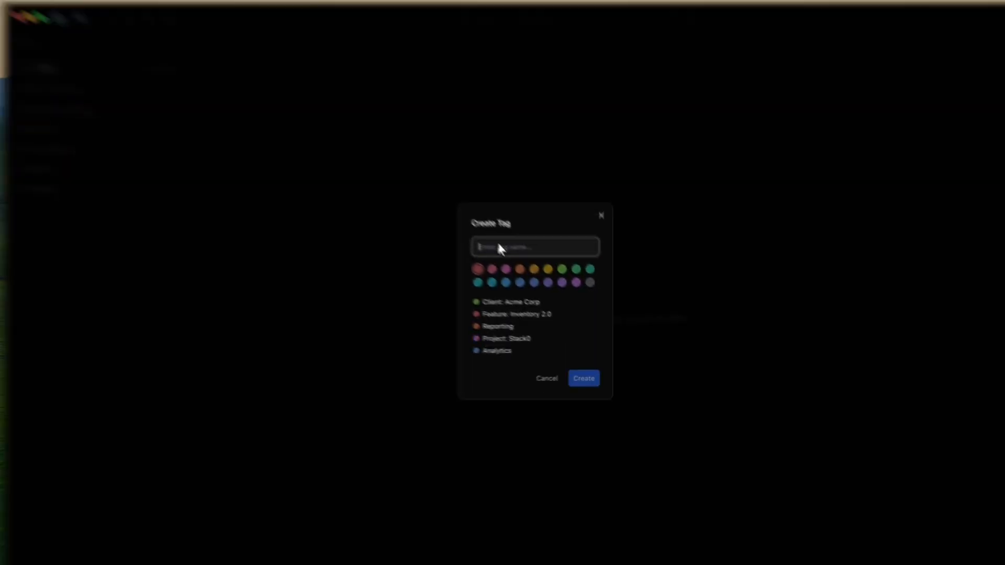
{"action": "type", "text": "Billing"}
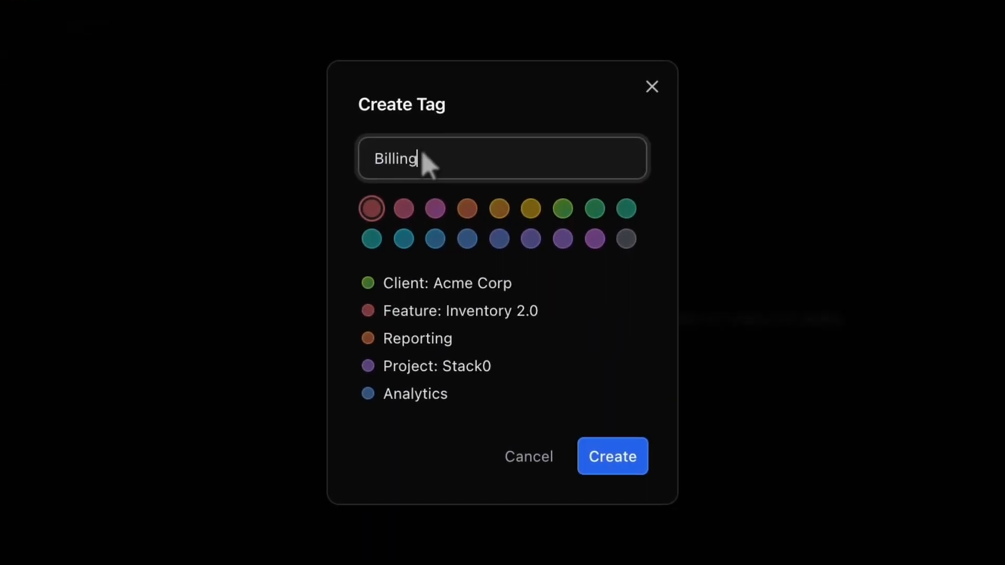
{"action": "mouse_move", "coordinate": [654, 228]}
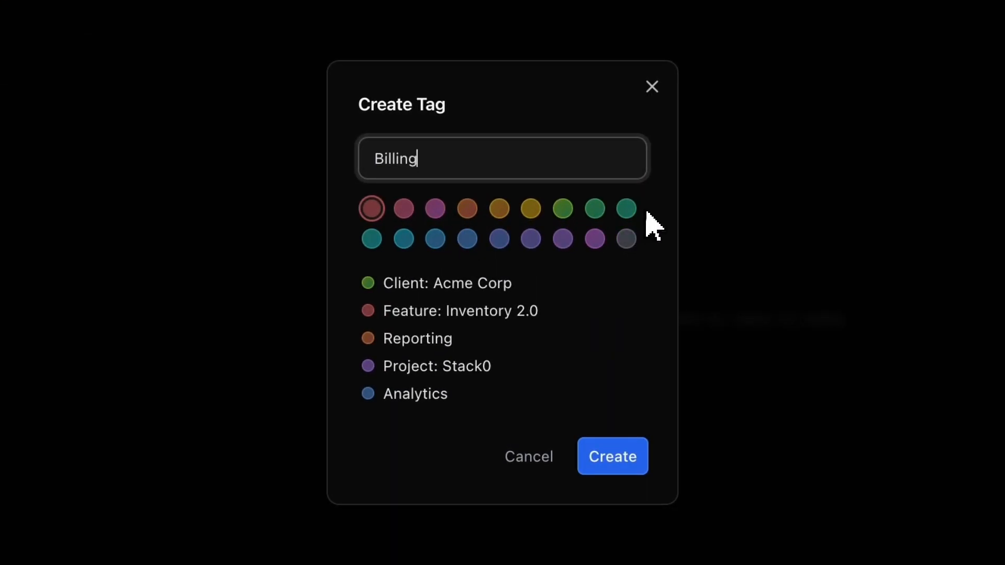
{"action": "left_click", "coordinate": [371, 239]}
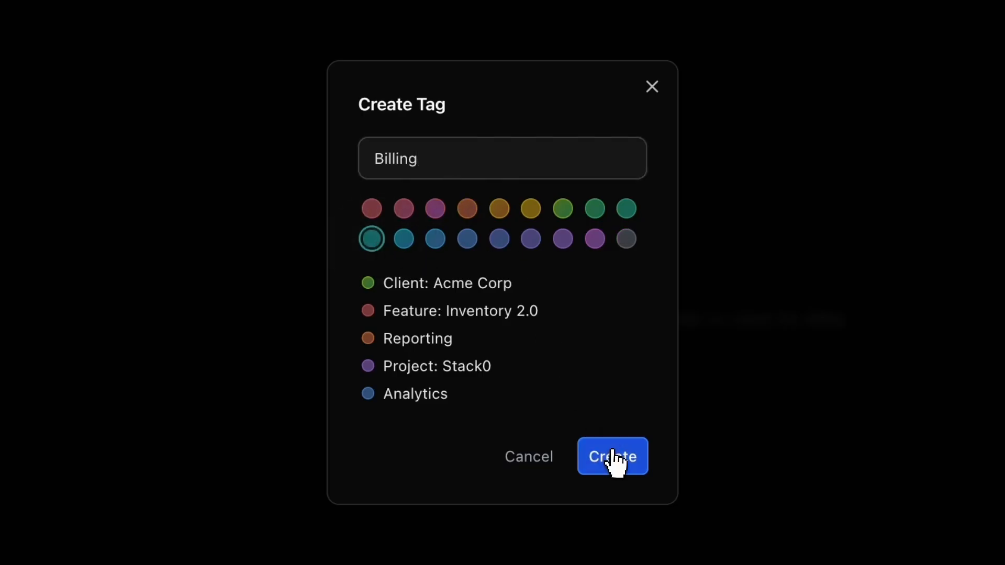
{"action": "left_click", "coordinate": [612, 457]}
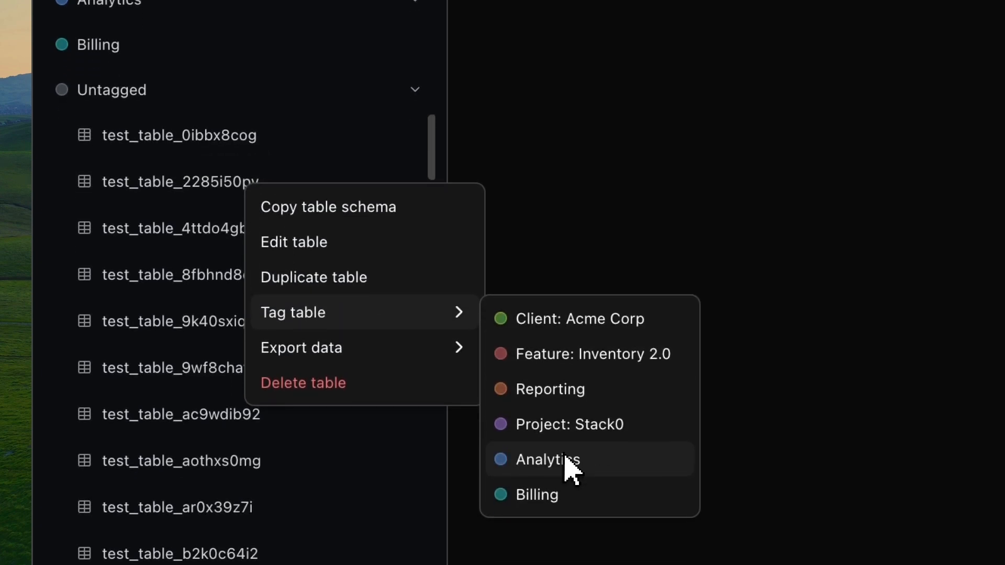
Step: Tag test_table_2285i50py as Analytics, expand Analytics, and tag test_table_3jdustza0 as Billing
{"action": "left_click", "coordinate": [547, 459]}
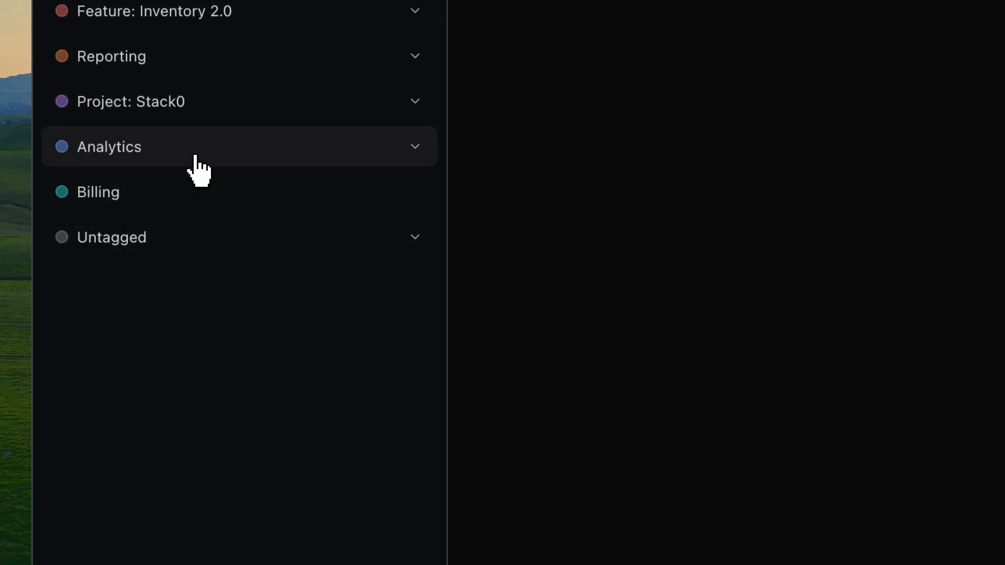
{"action": "left_click", "coordinate": [109, 146]}
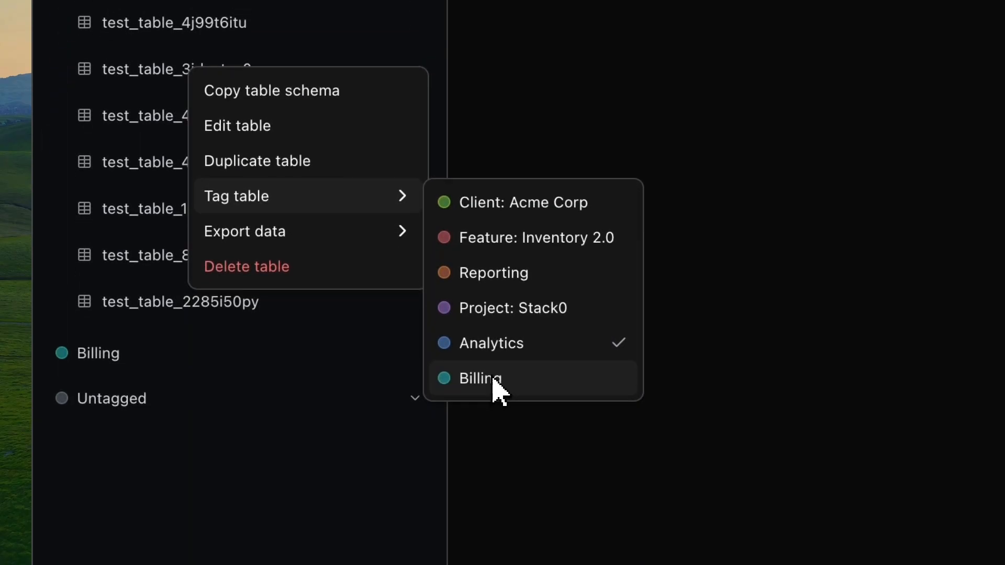
{"action": "left_click", "coordinate": [480, 378]}
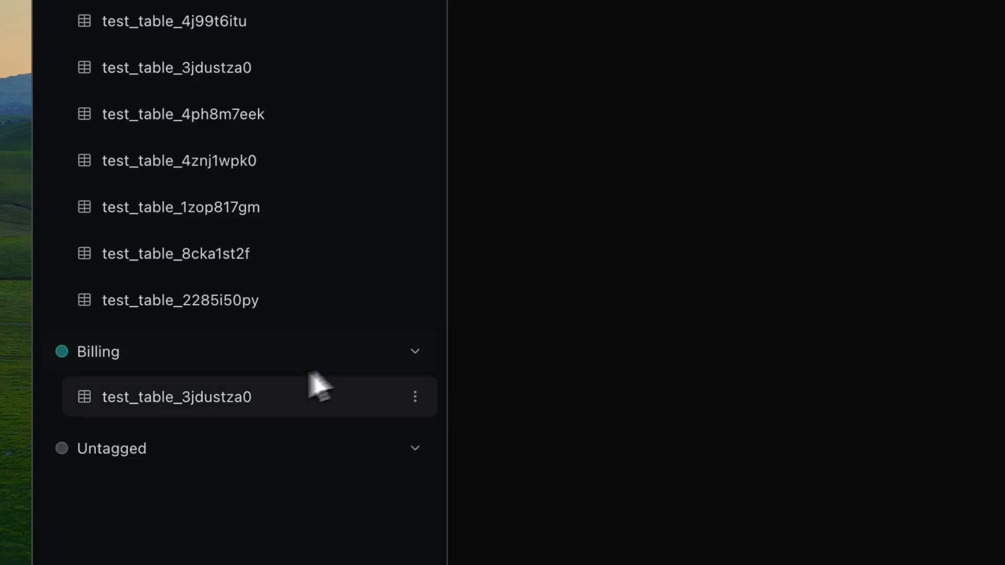
{"action": "mouse_move", "coordinate": [192, 408]}
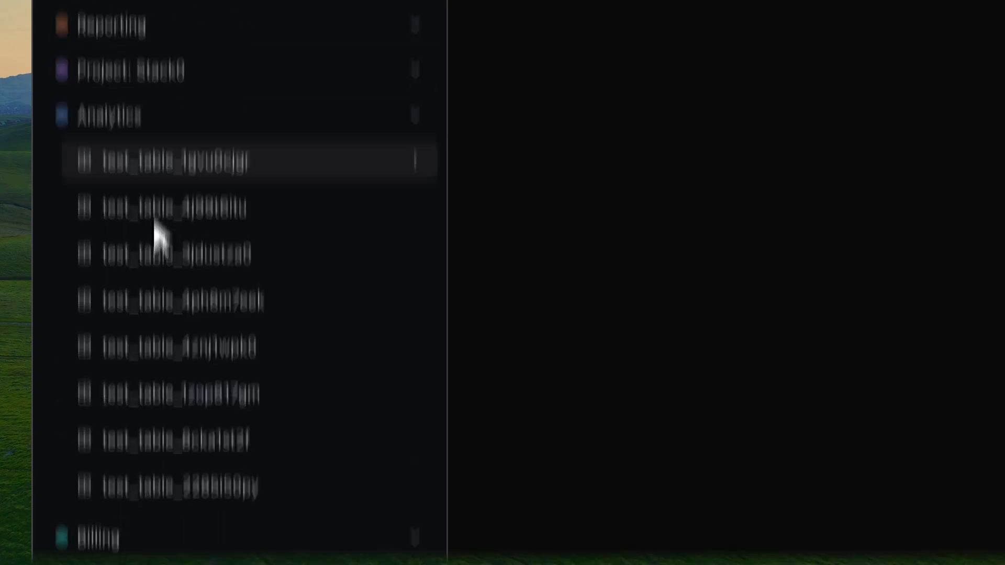
Step: Collapse the Analytics group and create a tag named 'Feature: New'
{"action": "left_click", "coordinate": [128, 132]}
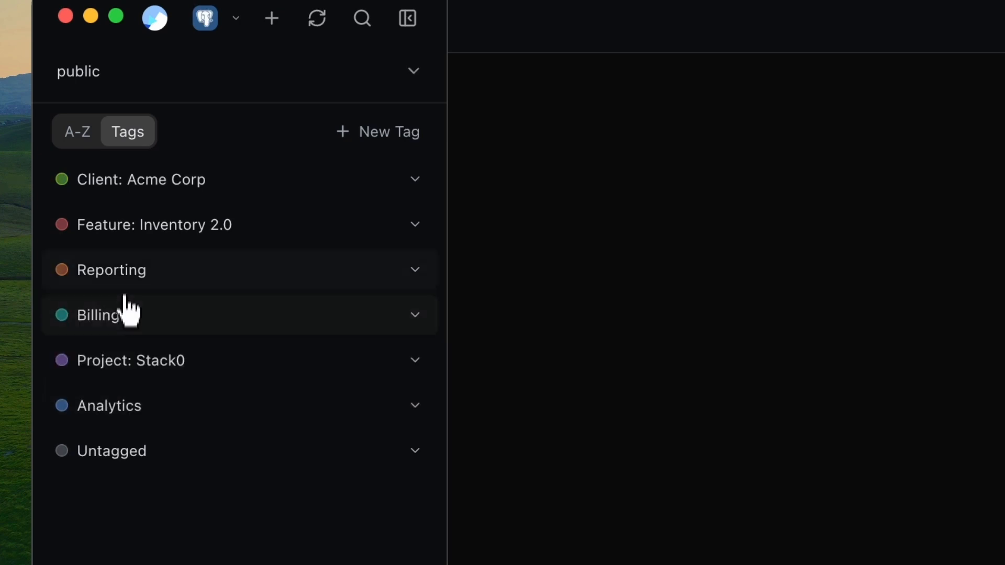
{"action": "left_click", "coordinate": [388, 131]}
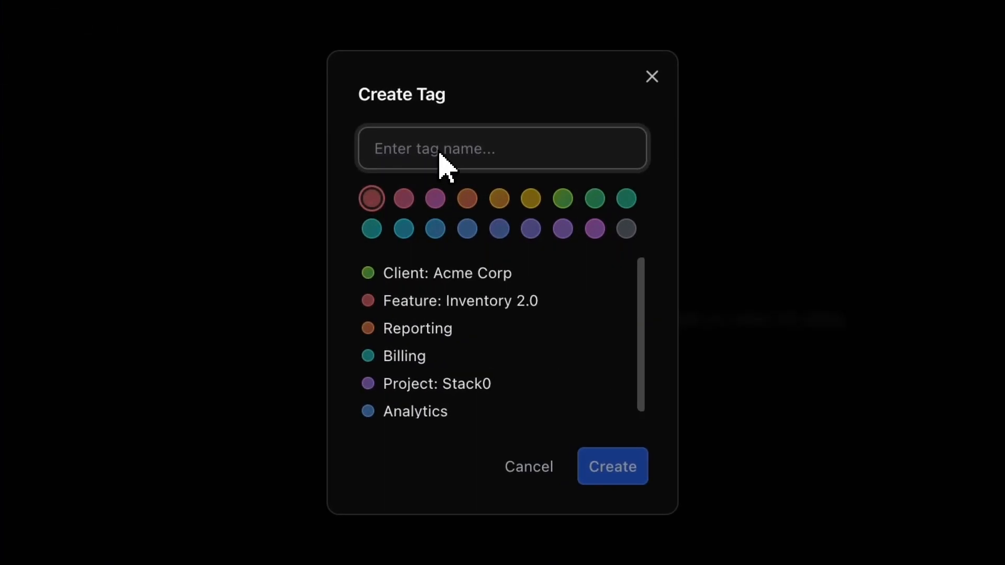
{"action": "type", "text": "Feature:"}
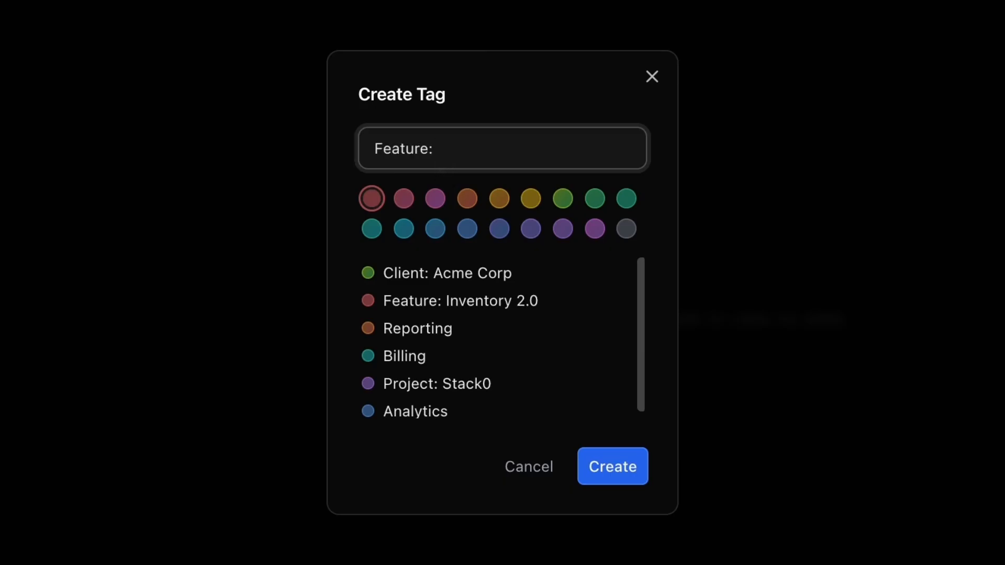
{"action": "type", "text": "New"}
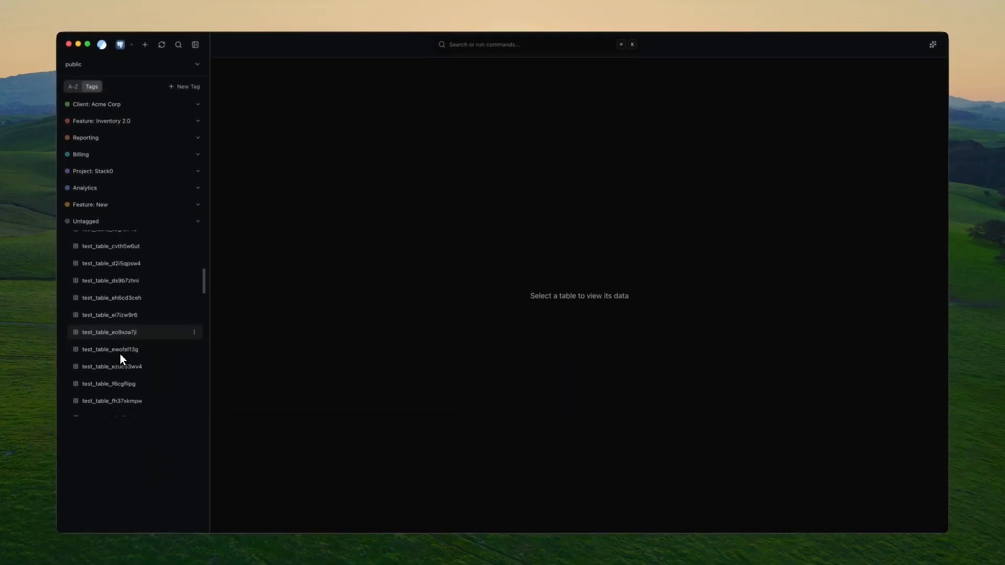
{"action": "scroll", "scroll_direction": "down", "scroll_amount": 3}
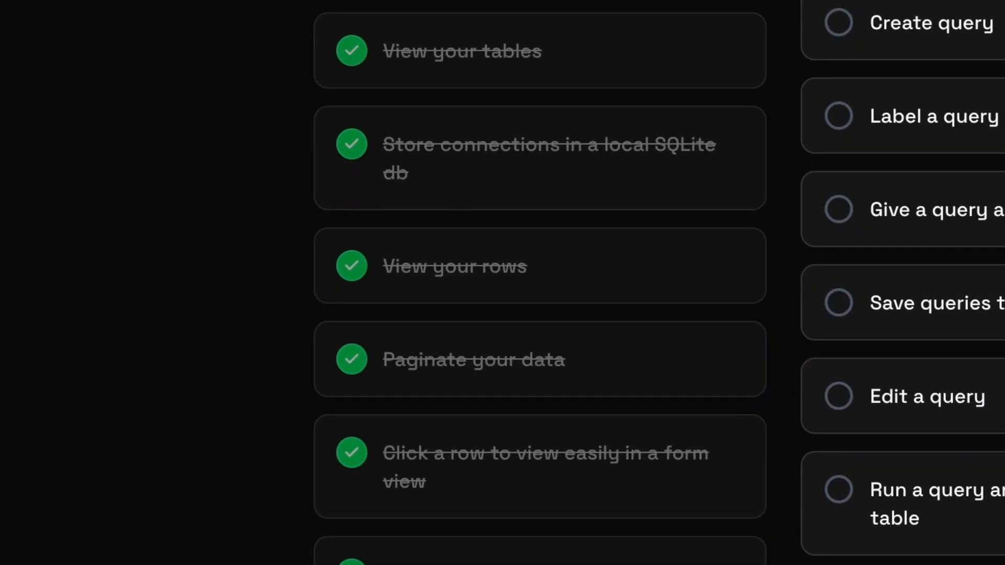
Step: Sort the customers table by the email column, A→Z
{"action": "scroll", "scroll_direction": "down", "scroll_amount": 3}
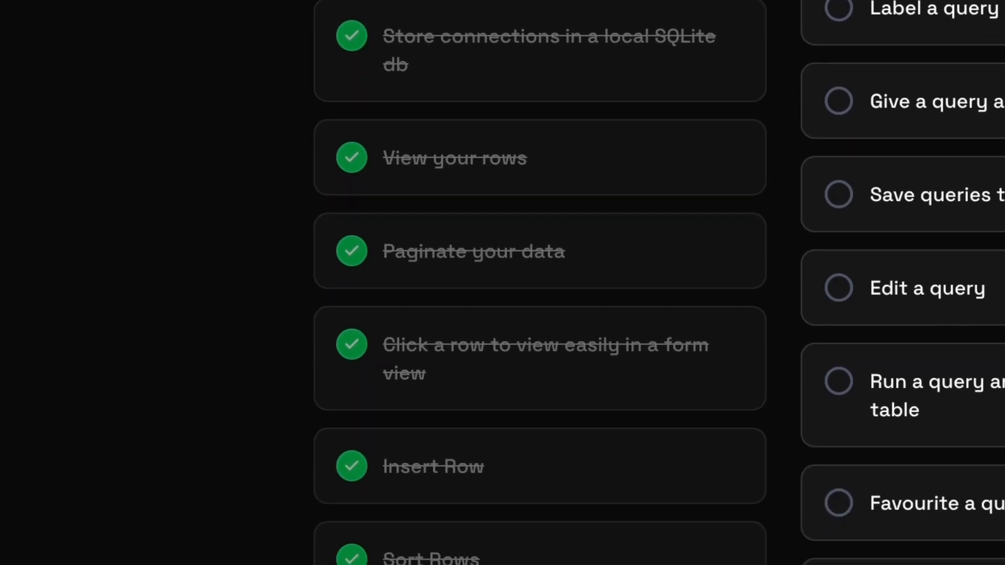
{"action": "left_click", "coordinate": [397, 263]}
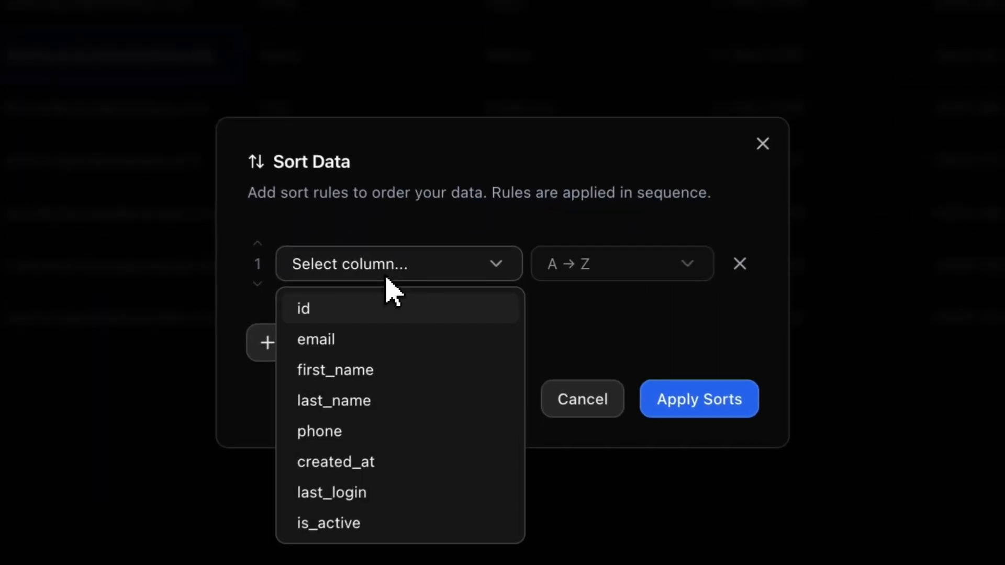
{"action": "left_click", "coordinate": [315, 339]}
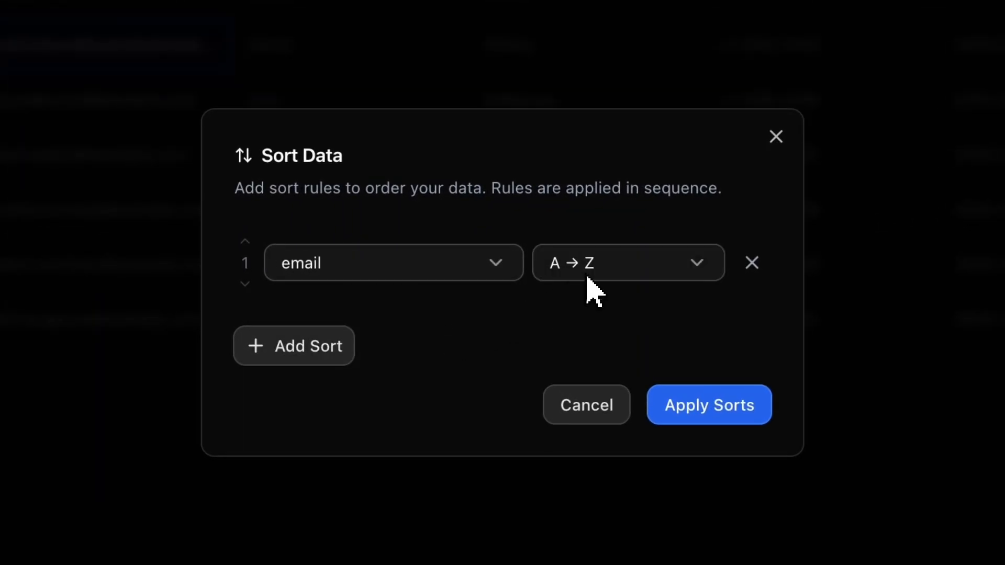
{"action": "left_click", "coordinate": [709, 405]}
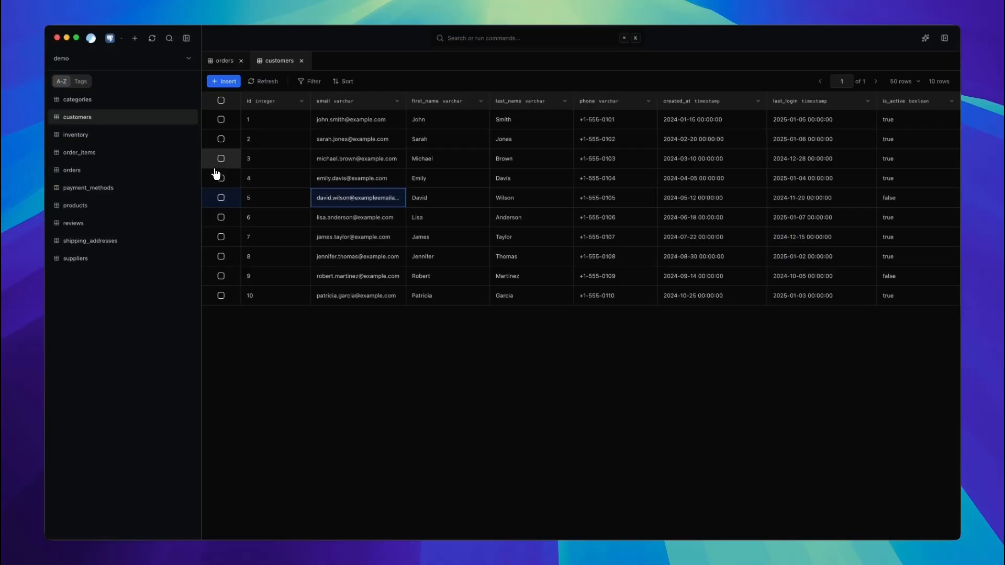
Step: Select rows 3 and 5 of customers for deletion
{"action": "left_click", "coordinate": [220, 158]}
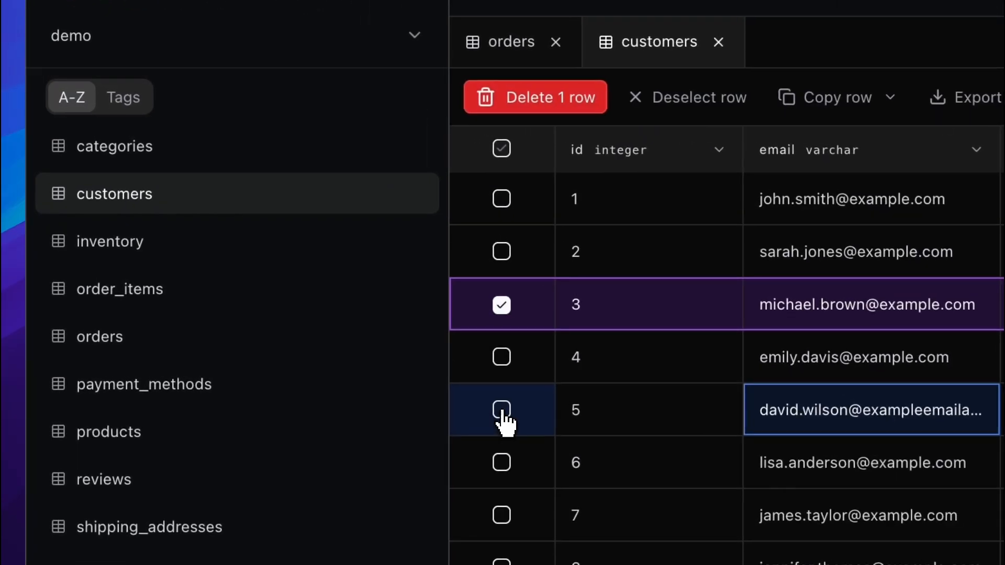
{"action": "left_click", "coordinate": [502, 410]}
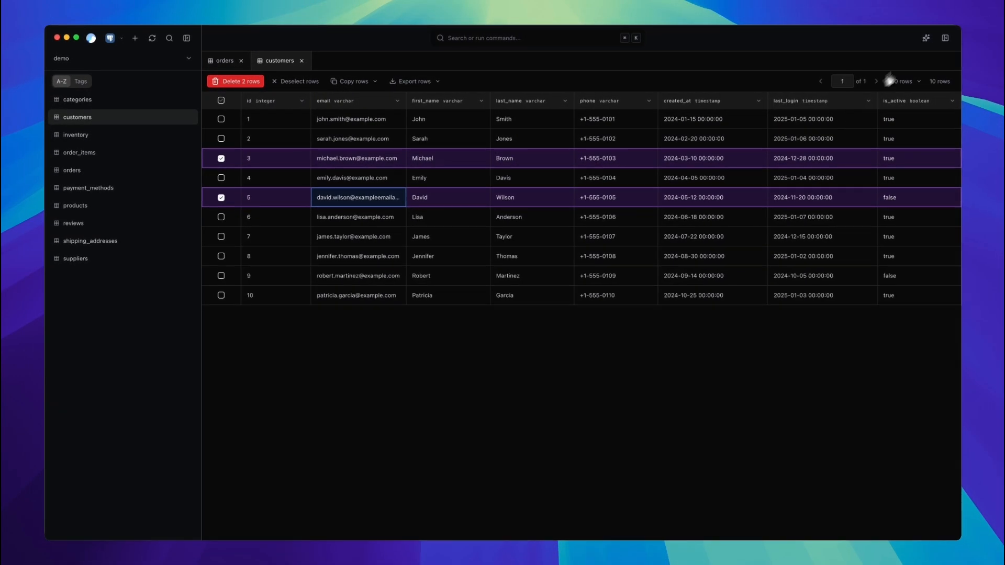
{"action": "left_click", "coordinate": [945, 38]}
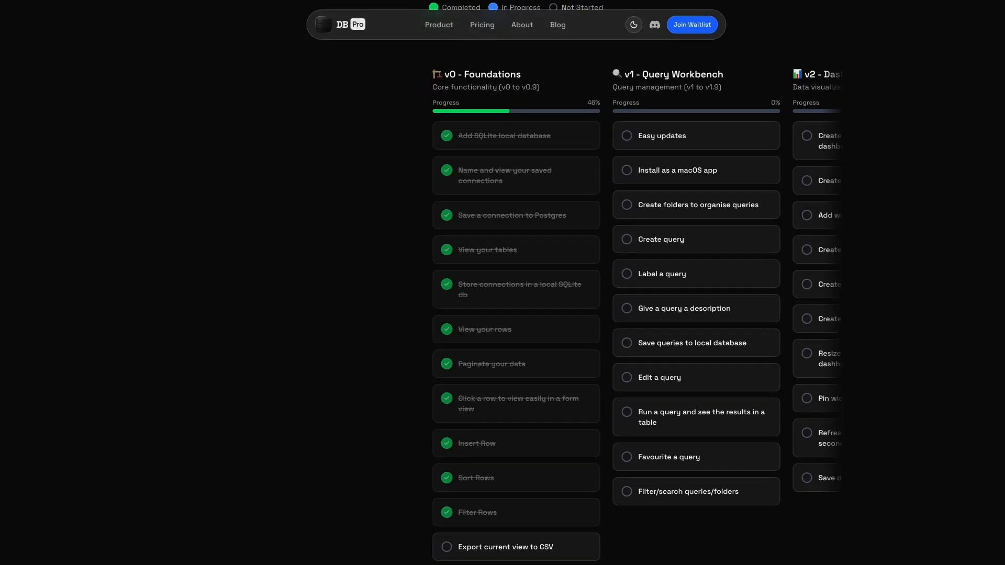
{"action": "scroll", "scroll_direction": "down", "scroll_amount": 3}
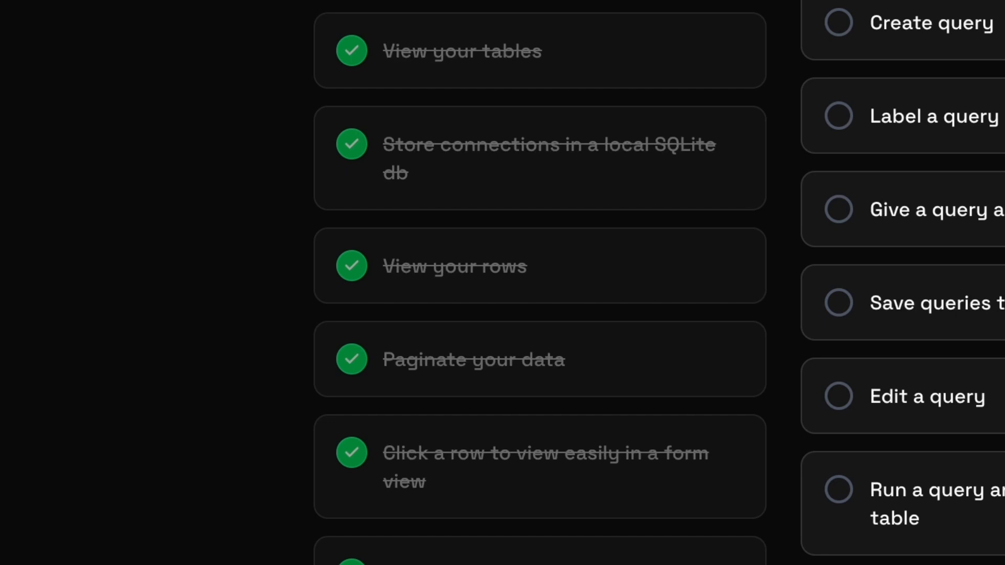
{"action": "scroll", "scroll_direction": "down", "scroll_amount": 3}
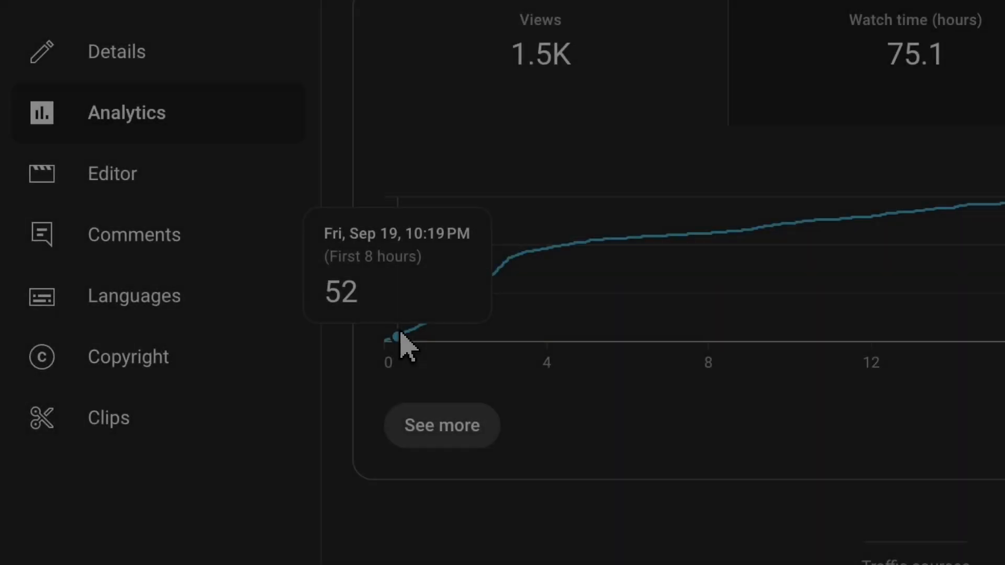
{"action": "mouse_move", "coordinate": [404, 339]}
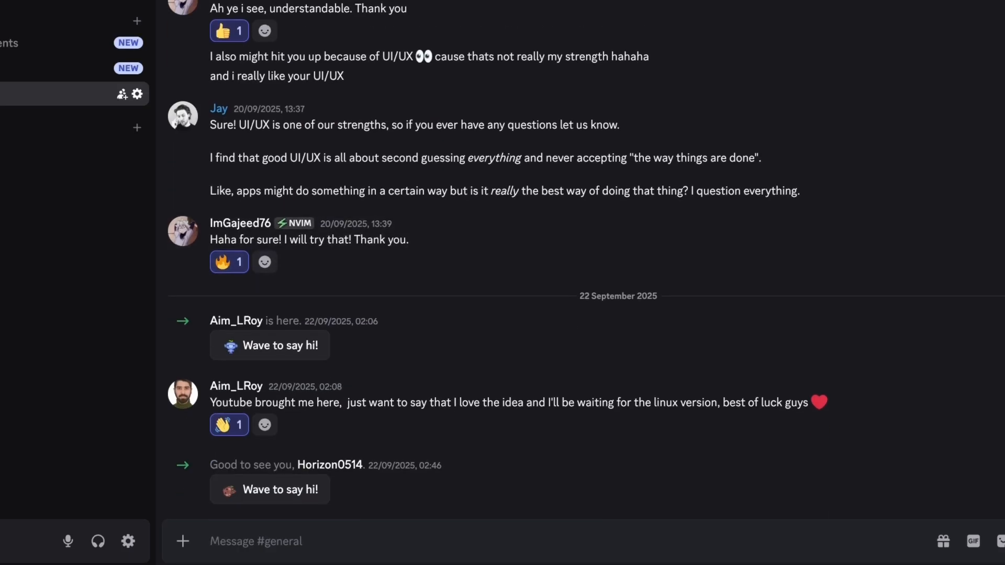
Step: Review Devlog #1's views and watch time in Analytics, then open its watch page
{"action": "scroll", "scroll_direction": "down", "scroll_amount": 3}
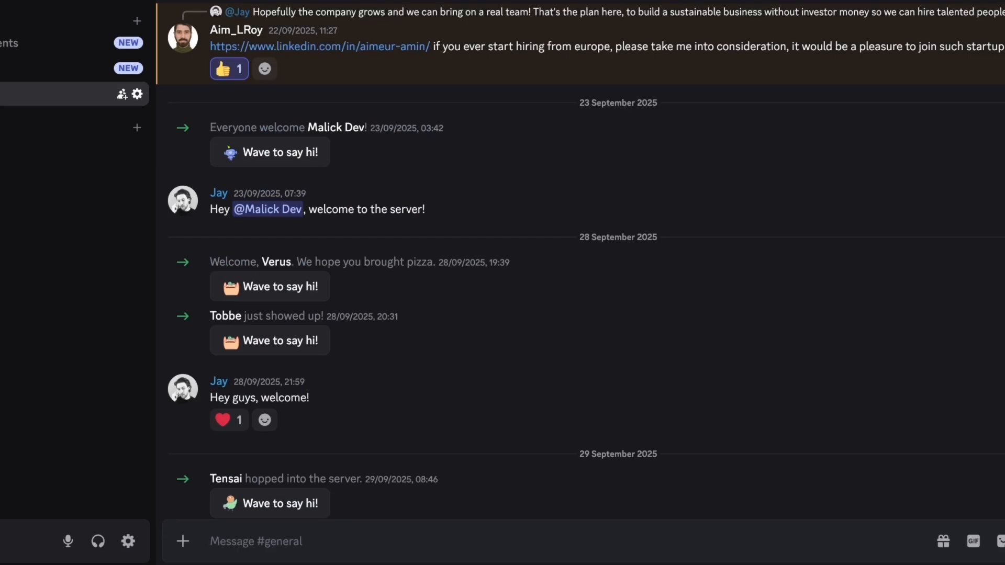
{"action": "scroll", "scroll_direction": "down", "scroll_amount": 3}
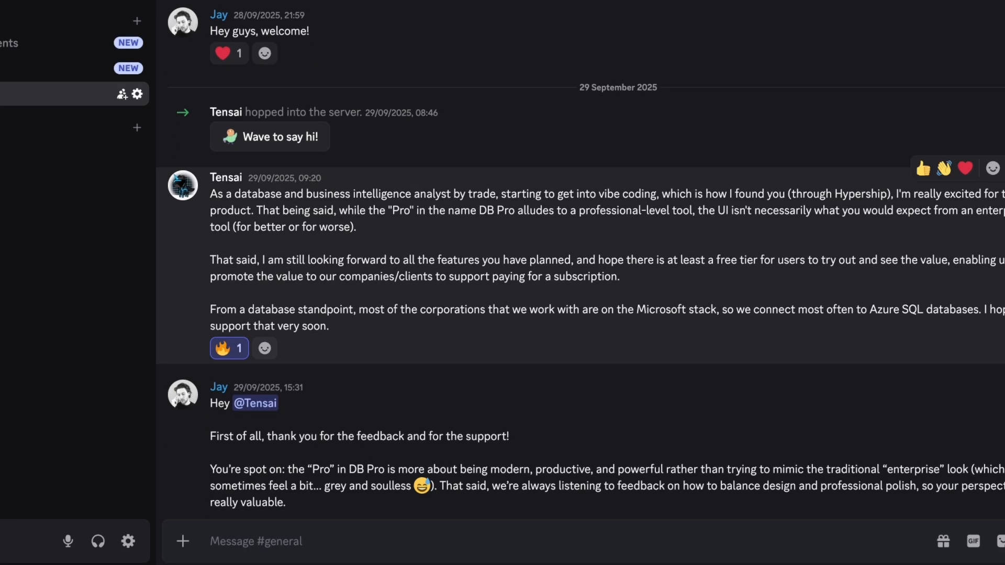
{"action": "scroll", "scroll_direction": "down", "scroll_amount": 3}
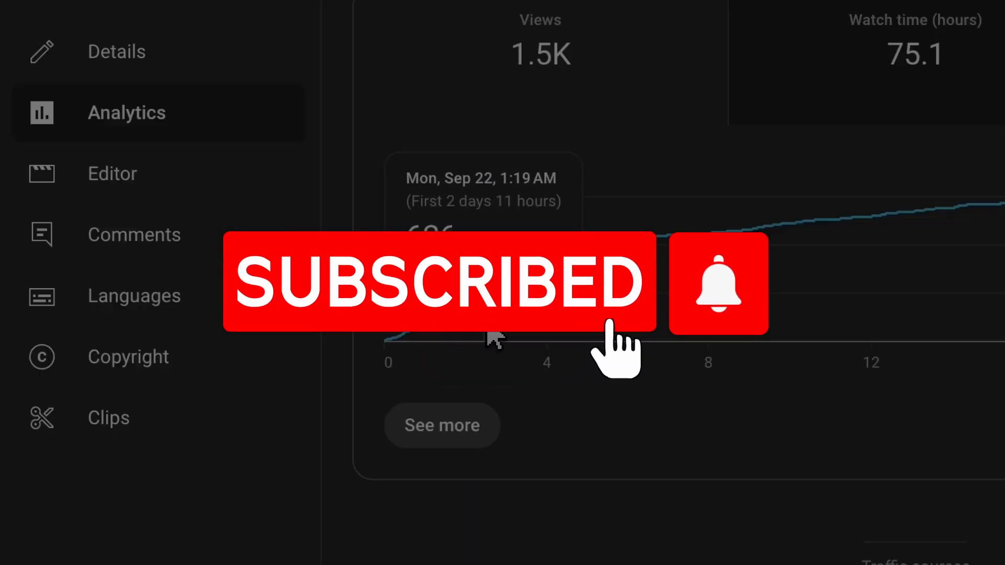
{"action": "left_click", "coordinate": [717, 283]}
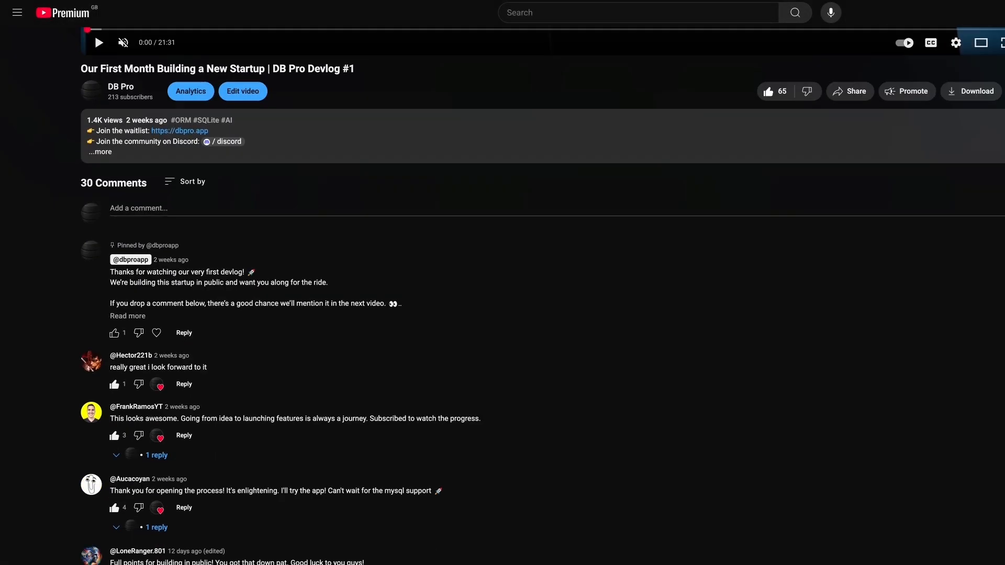
{"action": "scroll", "scroll_direction": "down", "scroll_amount": 3}
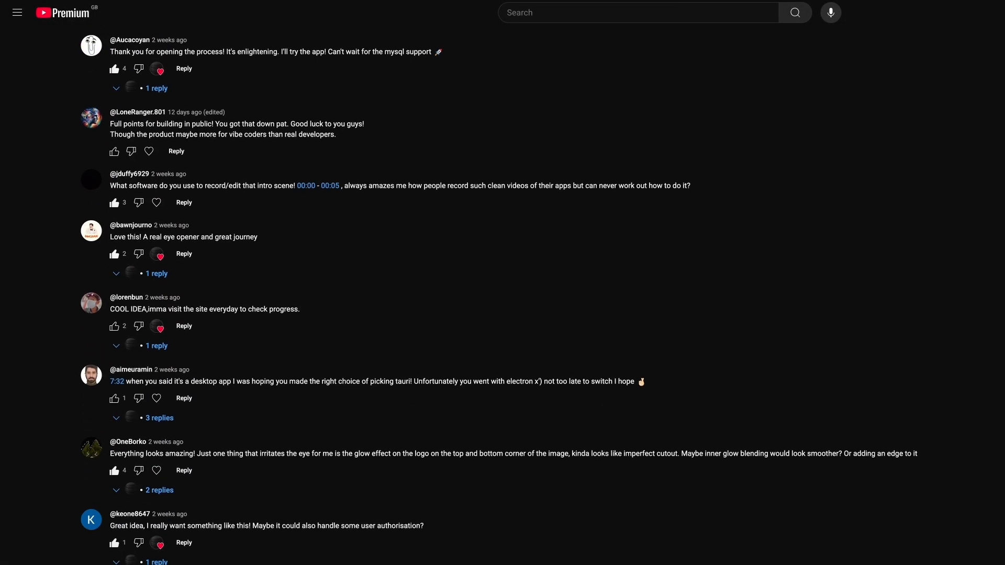
{"action": "scroll", "scroll_direction": "down", "scroll_amount": 3}
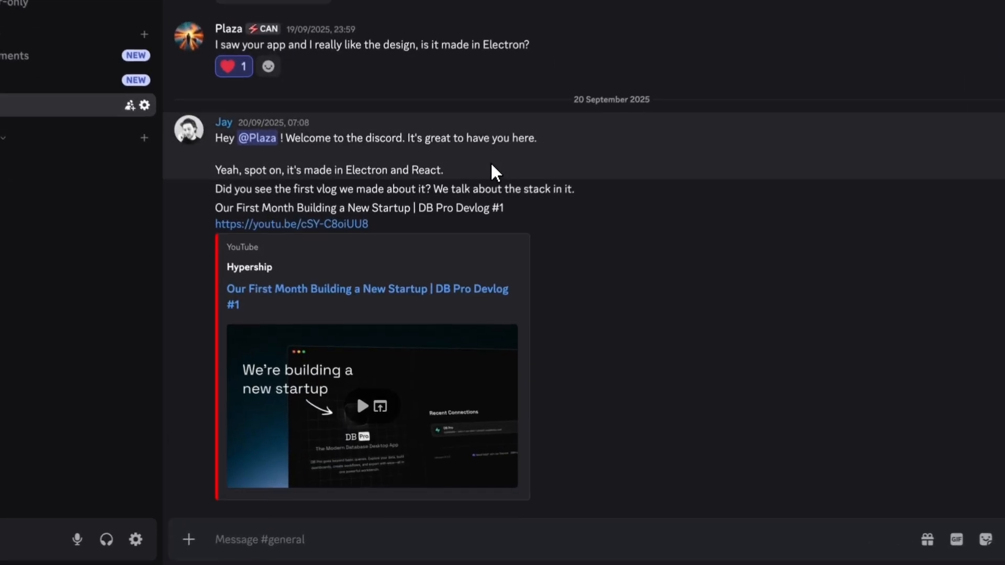
{"action": "scroll", "scroll_direction": "down", "scroll_amount": 3}
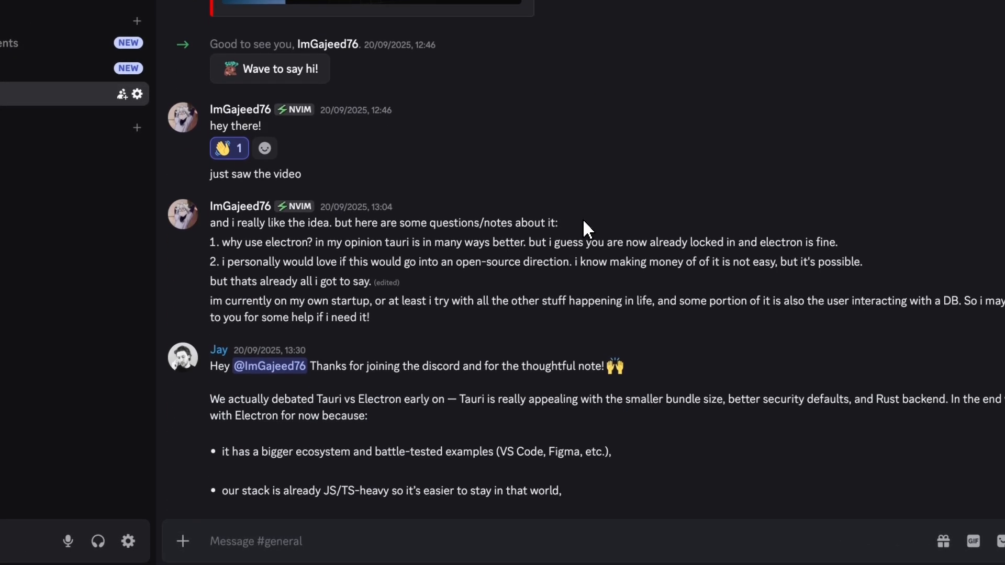
{"action": "scroll", "scroll_direction": "down", "scroll_amount": 3}
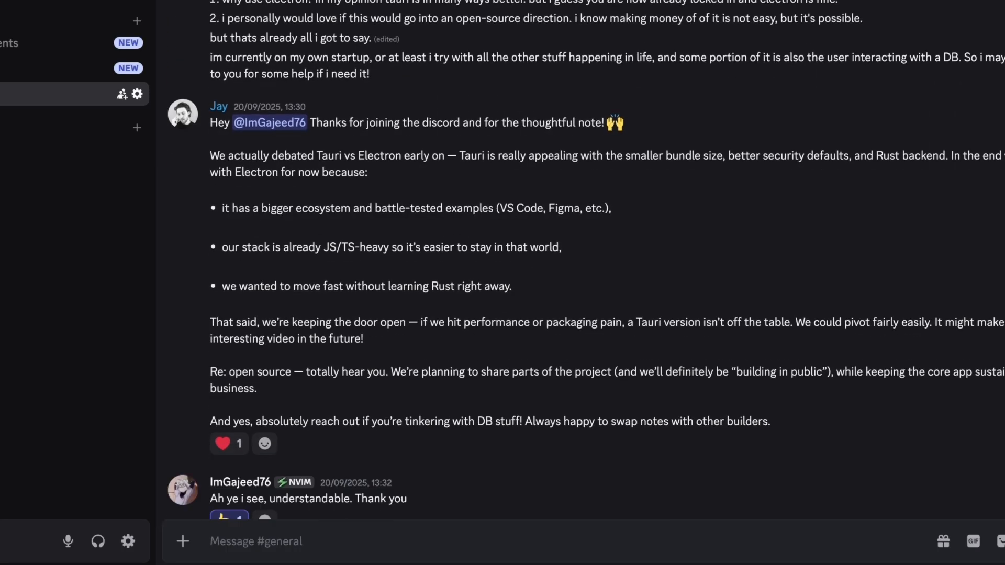
{"action": "scroll", "scroll_direction": "down", "scroll_amount": 3}
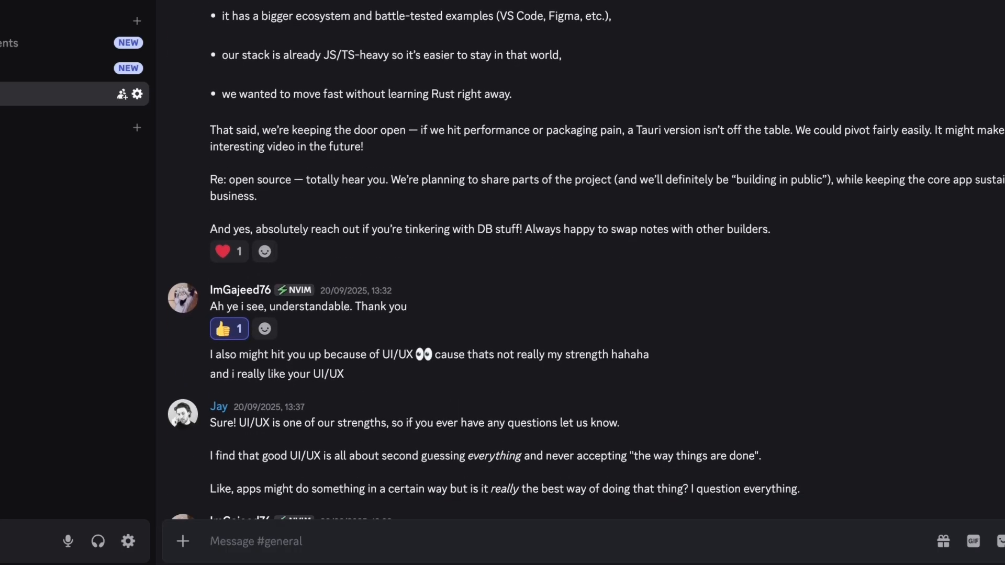